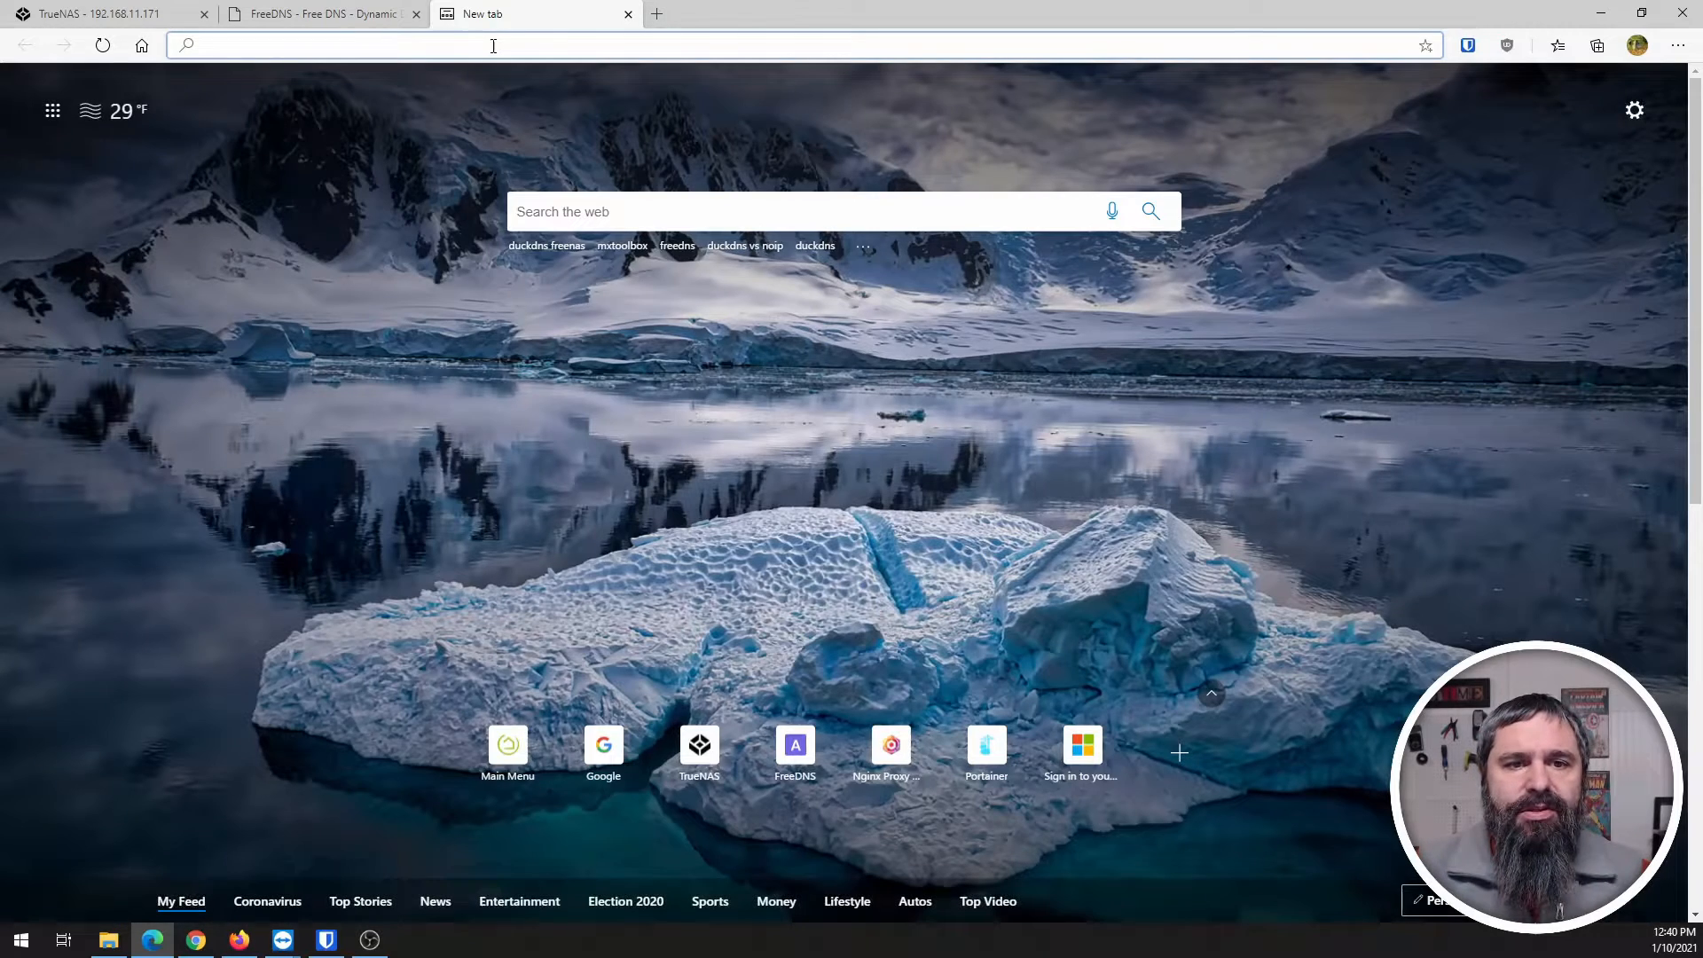
Switch to the TrueNAS tab and bring up the Services list showing Dynamic DNS.
{"action": "left_click", "coordinate": [107, 15]}
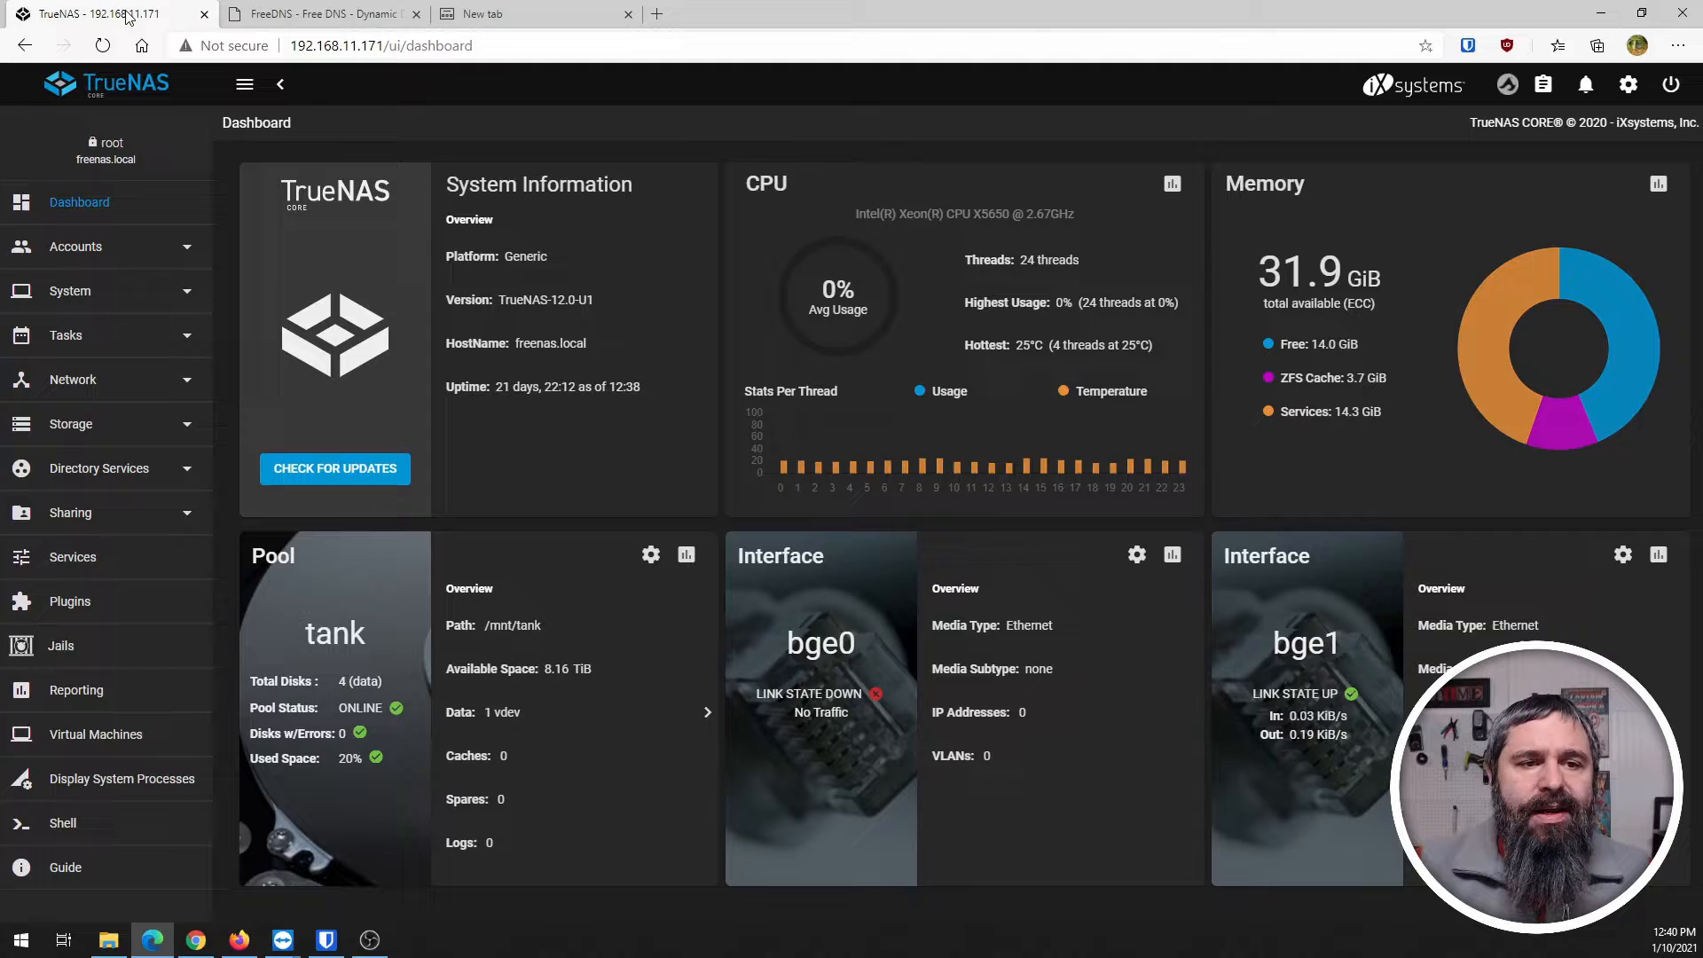
{"action": "mouse_move", "coordinate": [113, 468]}
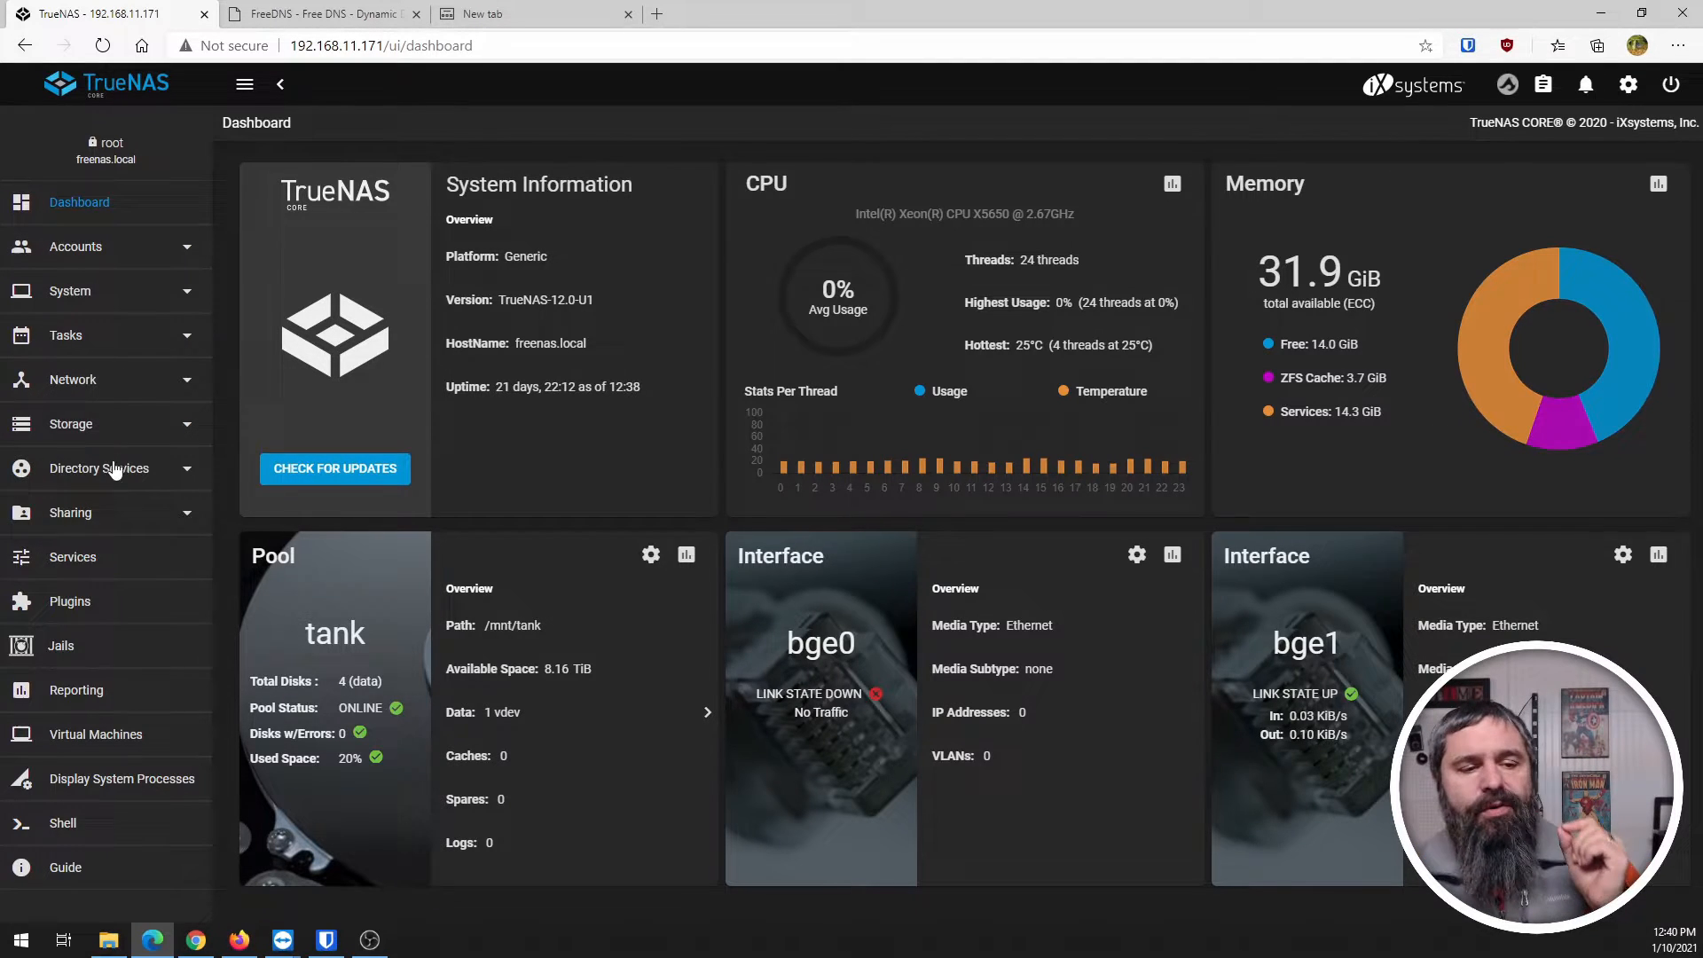
{"action": "left_click", "coordinate": [73, 557]}
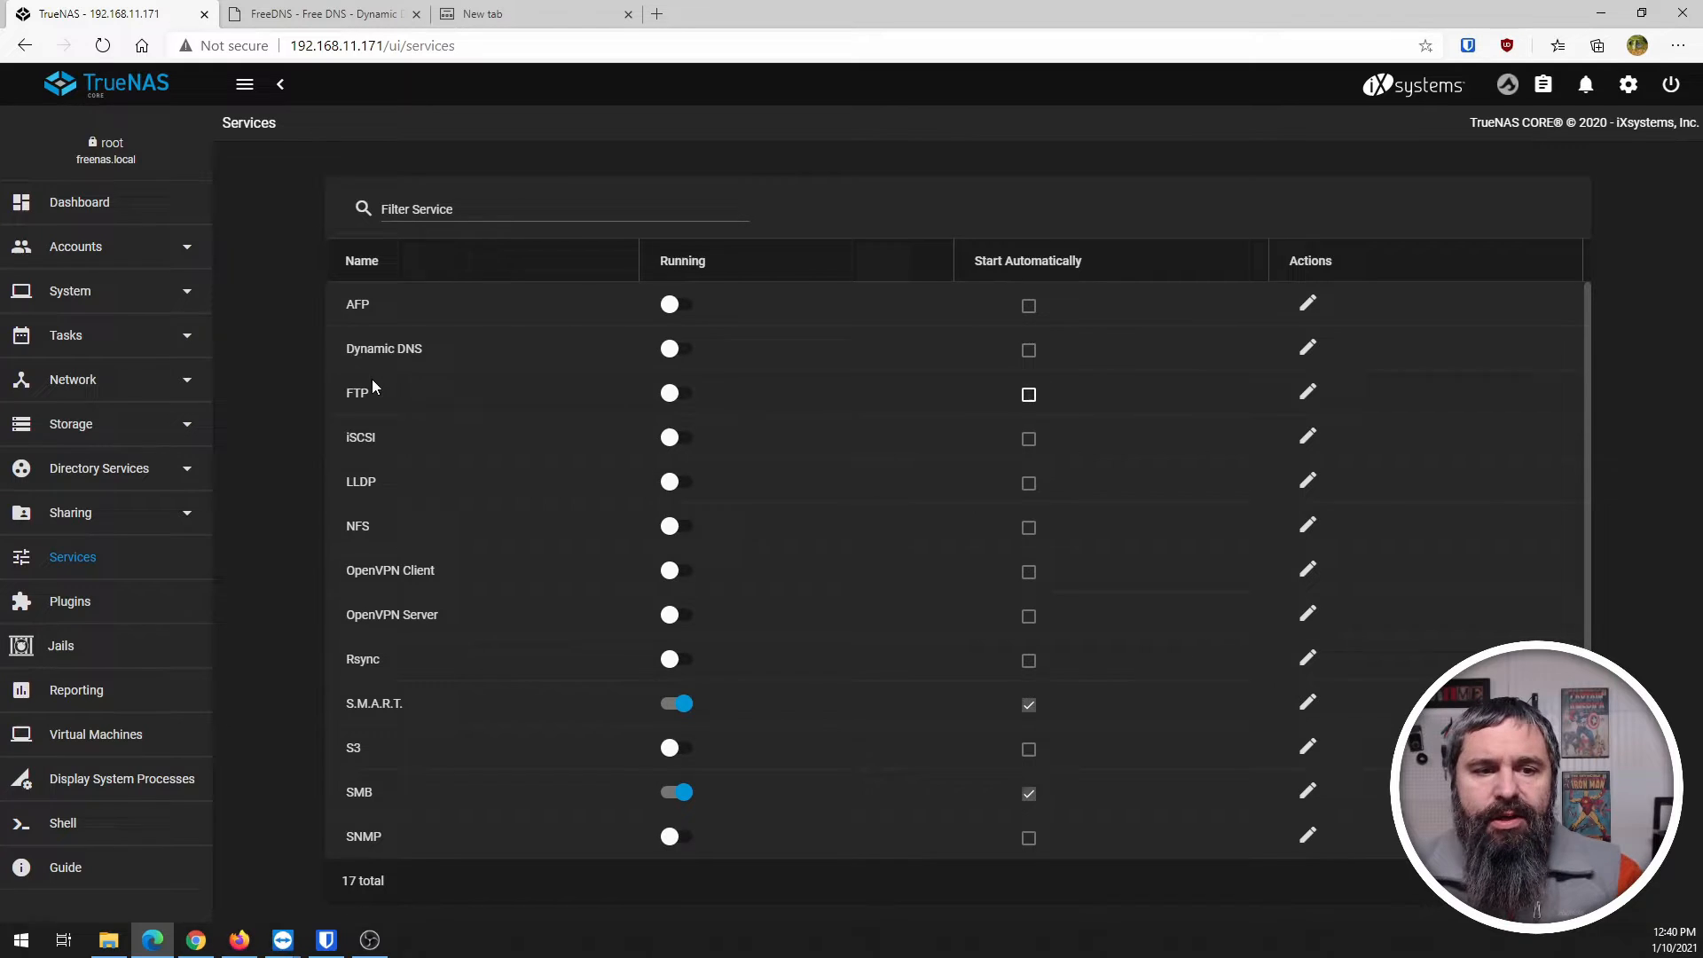
{"action": "double_click", "coordinate": [383, 347]}
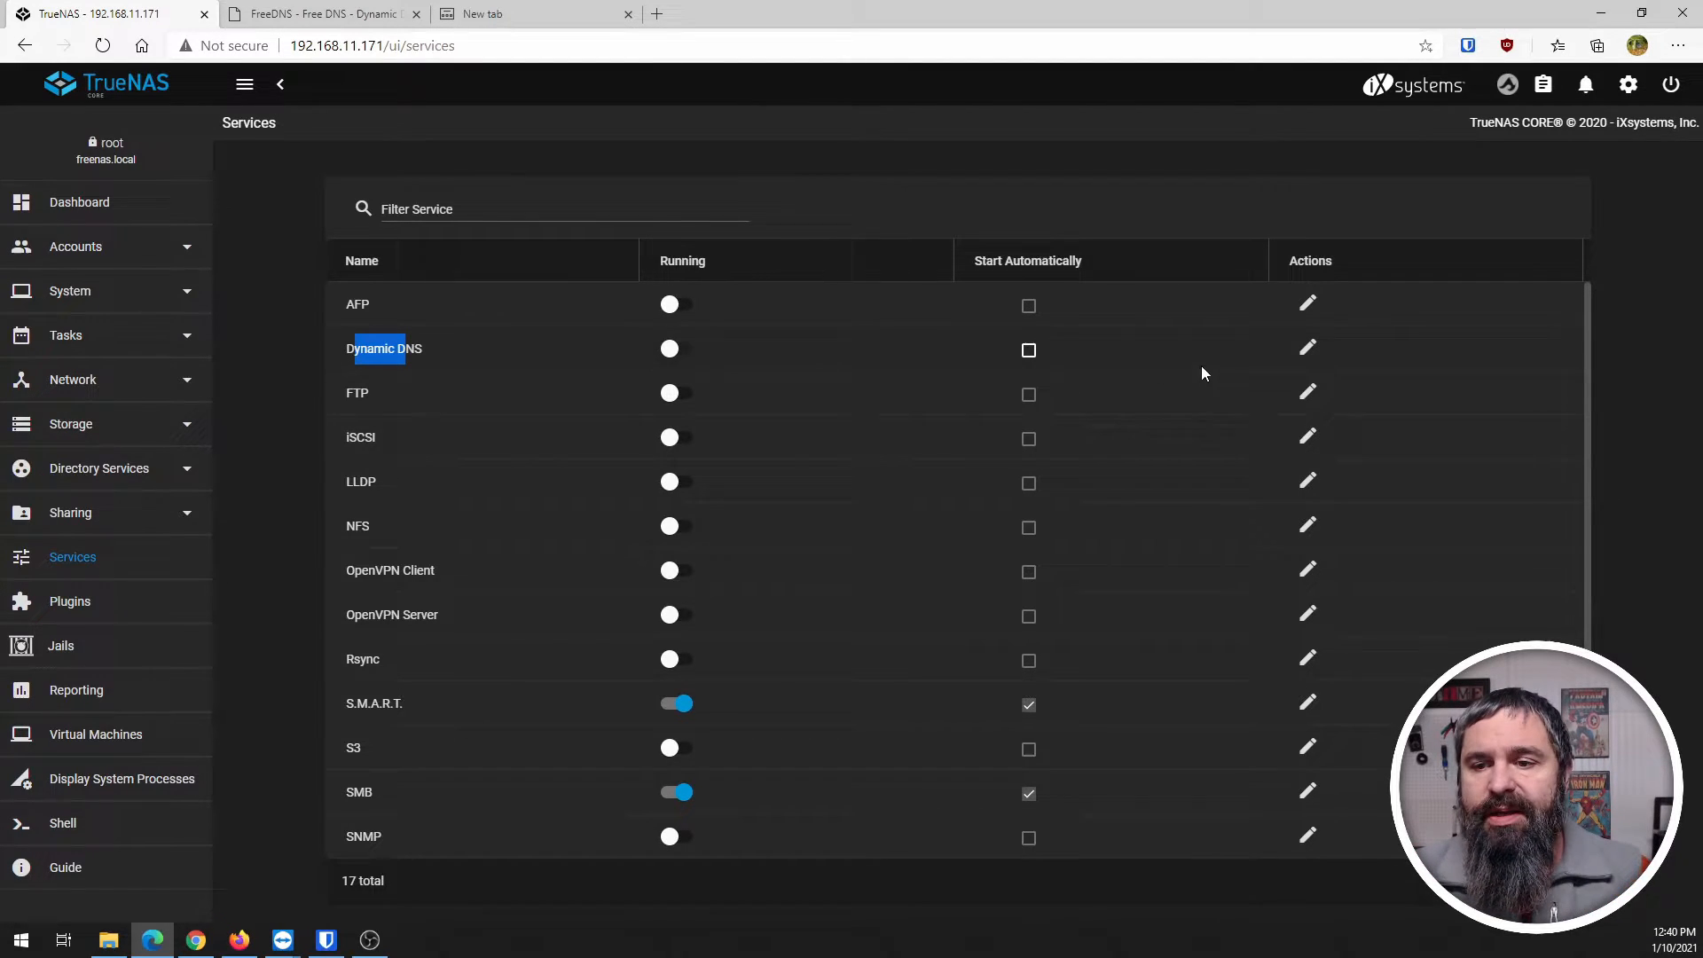
Make freedns.afraid.org the Dynamic DNS provider, then switch to the FreeDNS website.
{"action": "left_click", "coordinate": [1307, 348]}
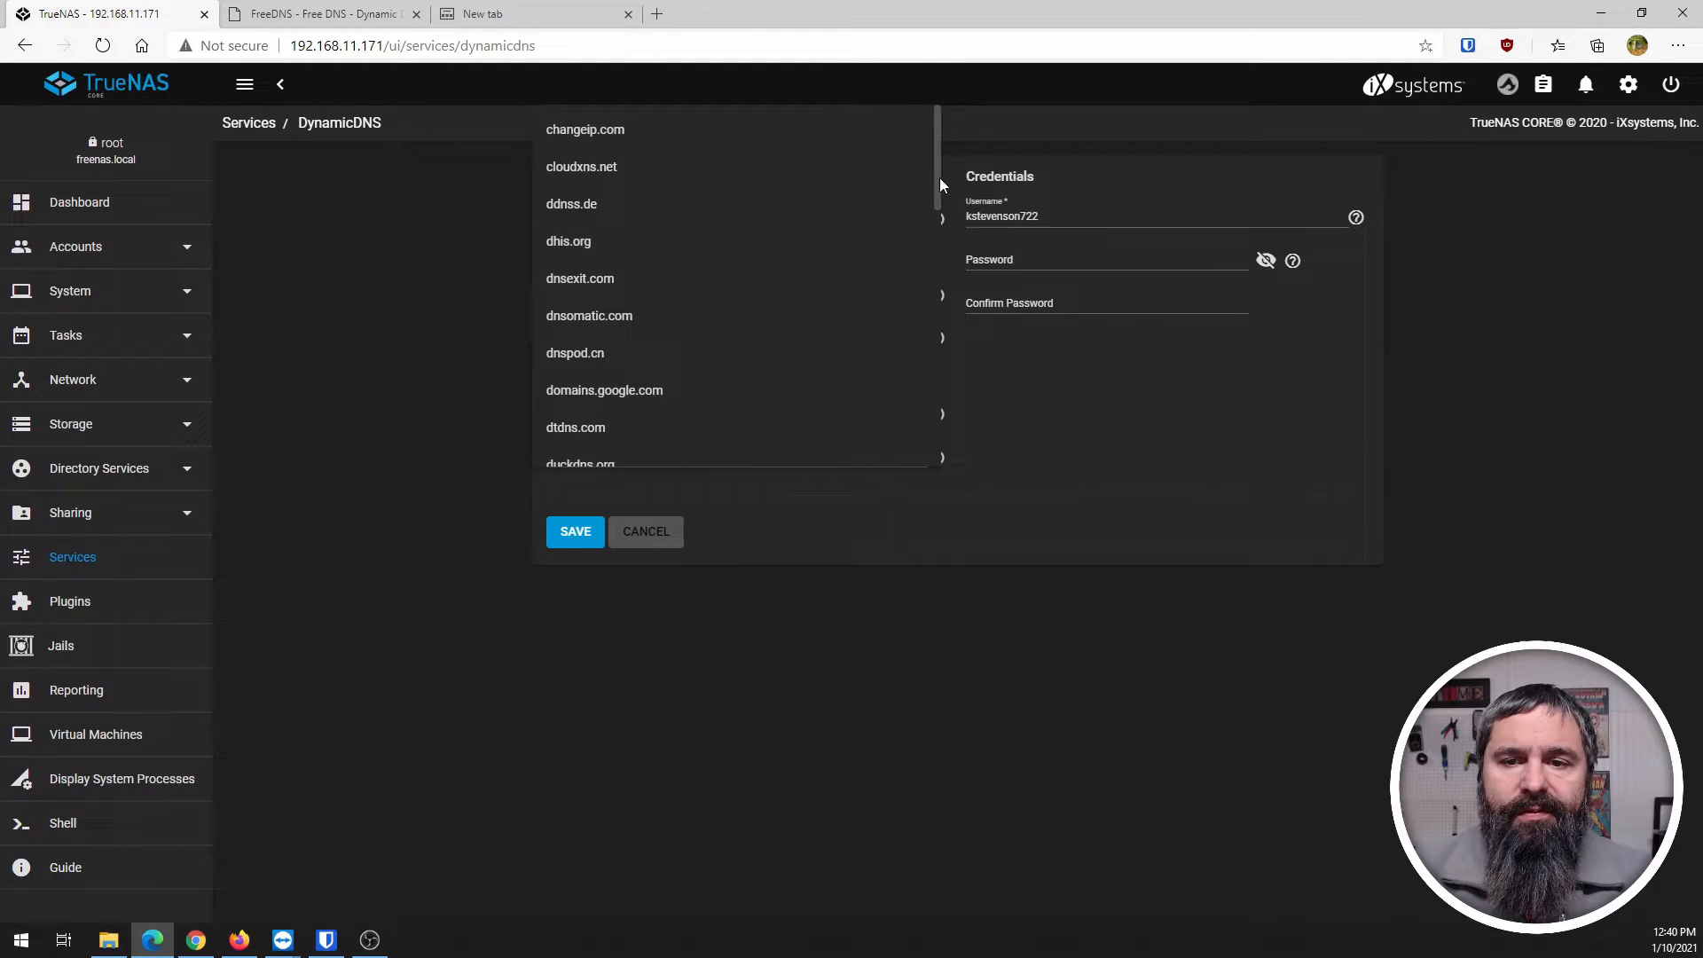
{"action": "mouse_move", "coordinate": [813, 173]}
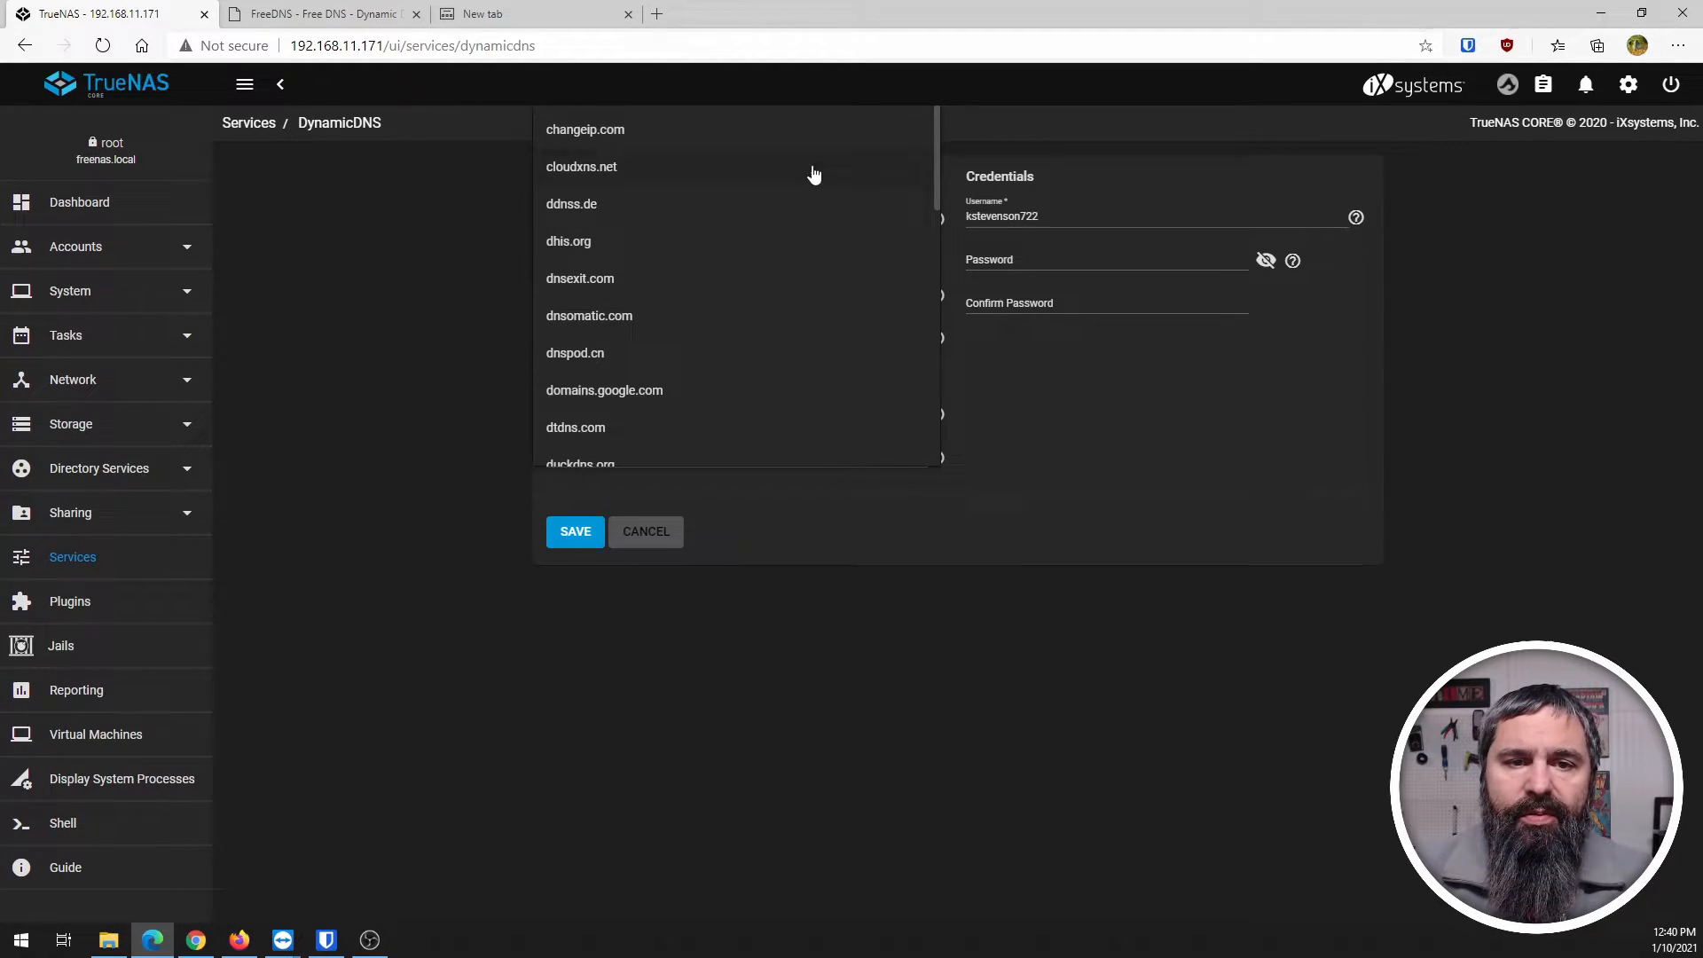
{"action": "mouse_move", "coordinate": [889, 290]}
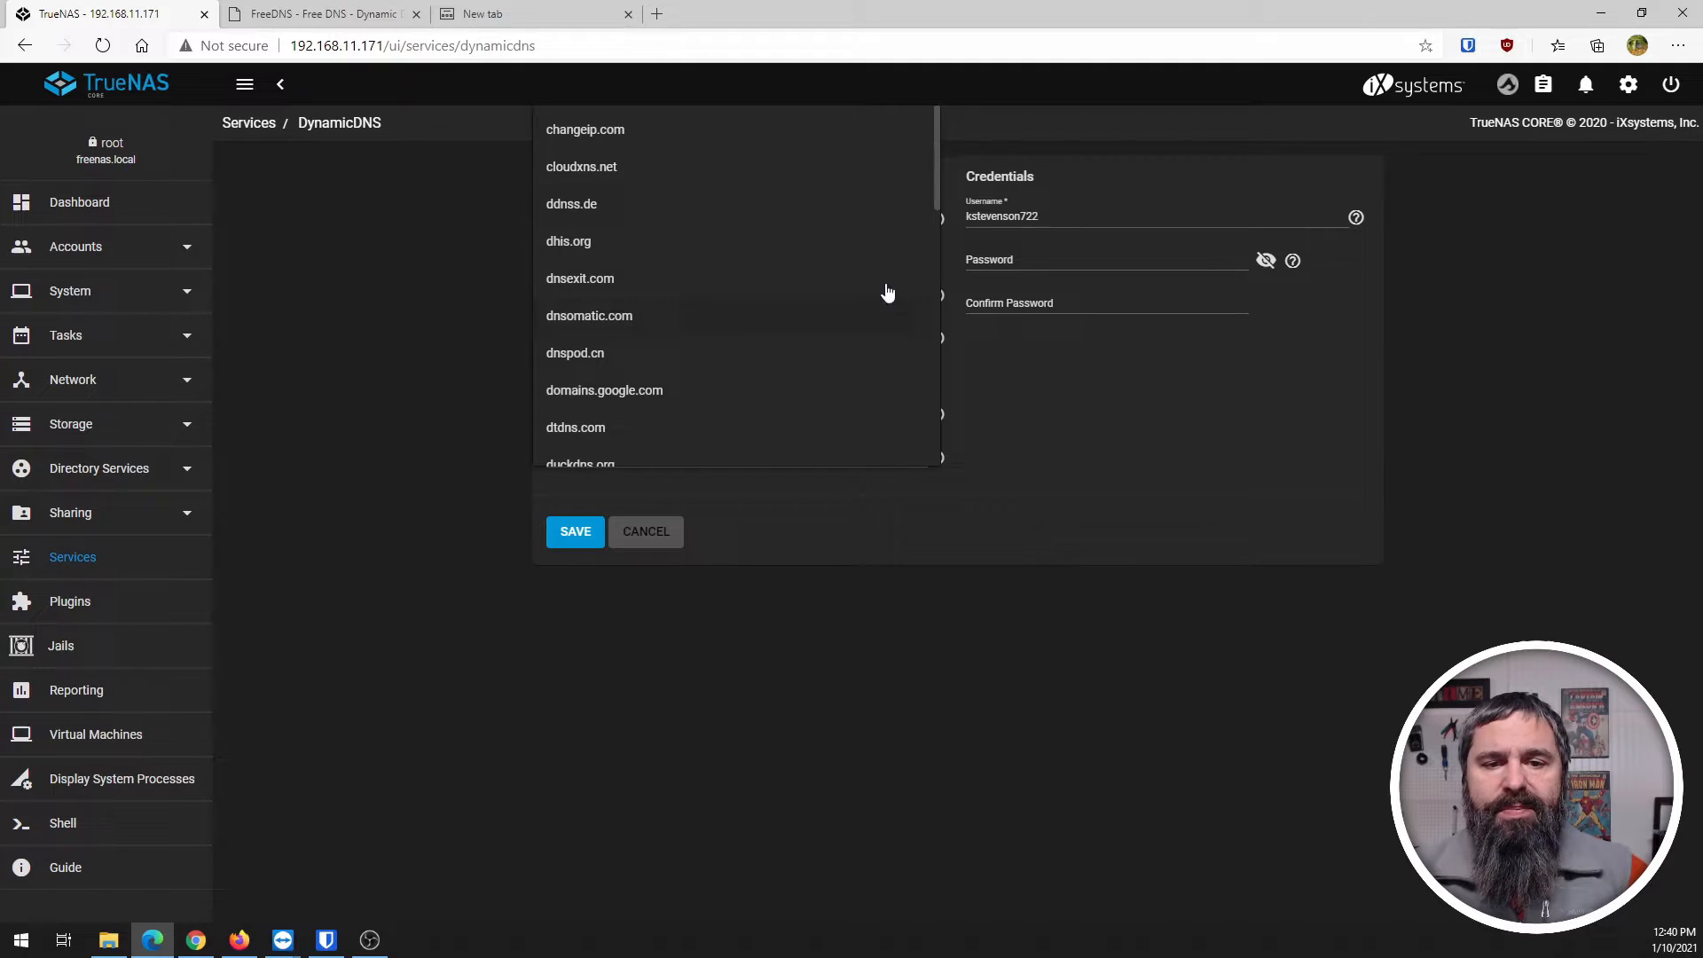
{"action": "scroll", "scroll_direction": "down", "scroll_amount": 3}
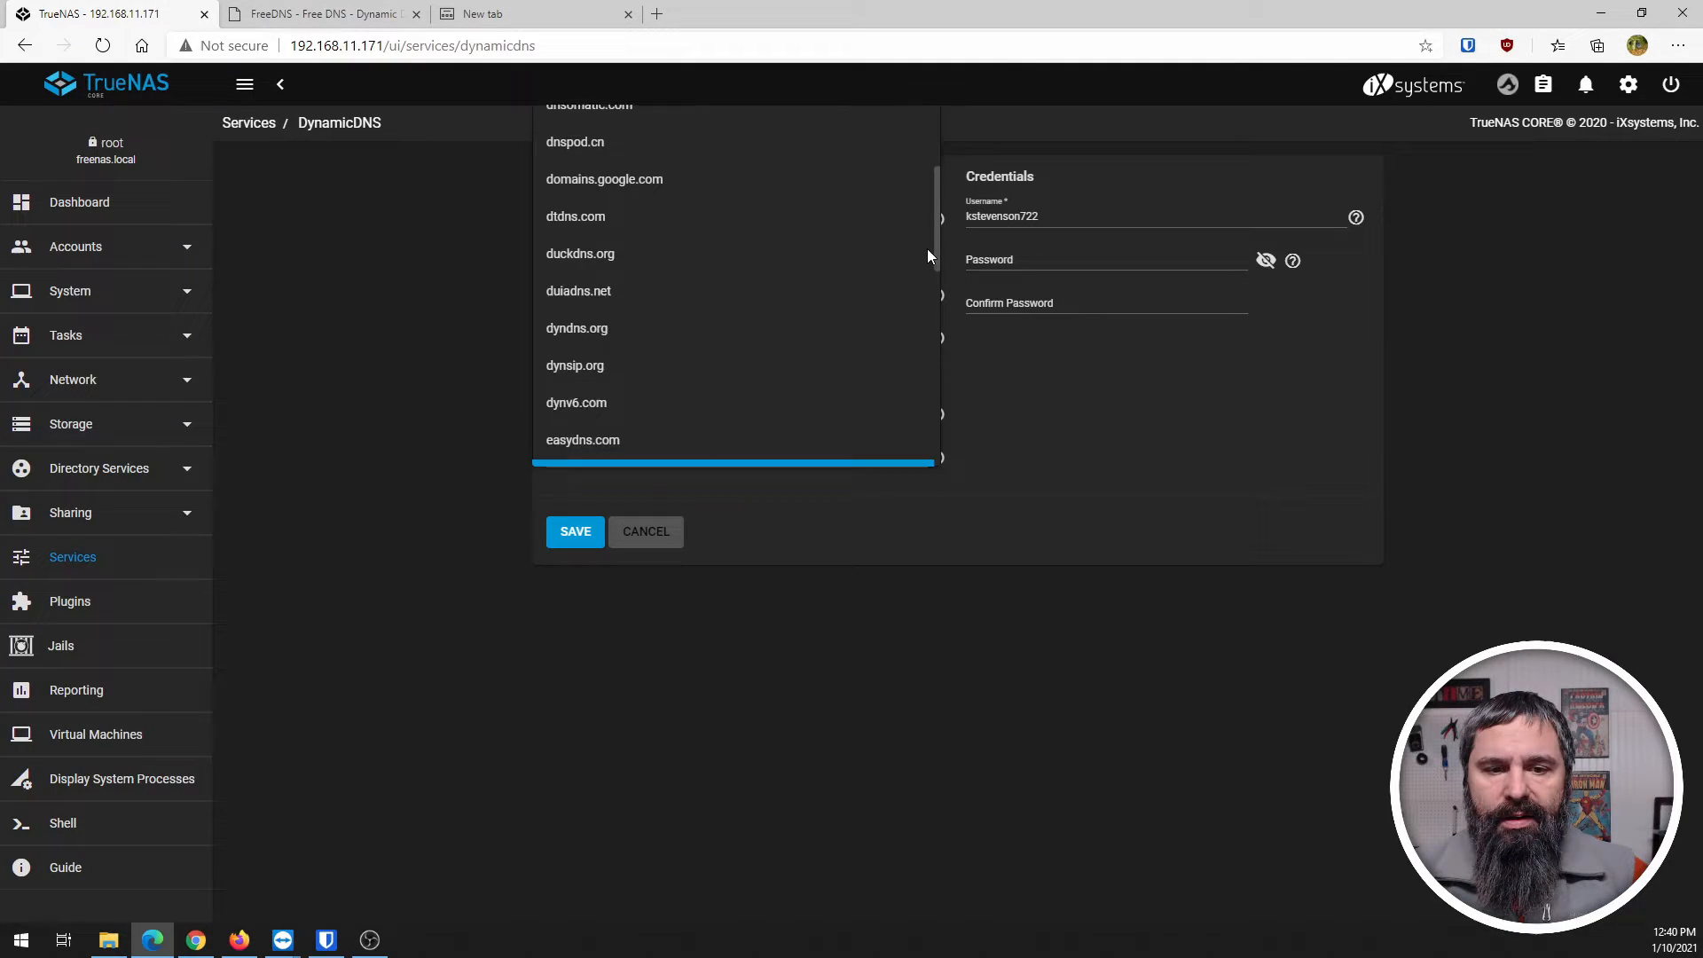
{"action": "scroll", "scroll_direction": "down", "scroll_amount": 3}
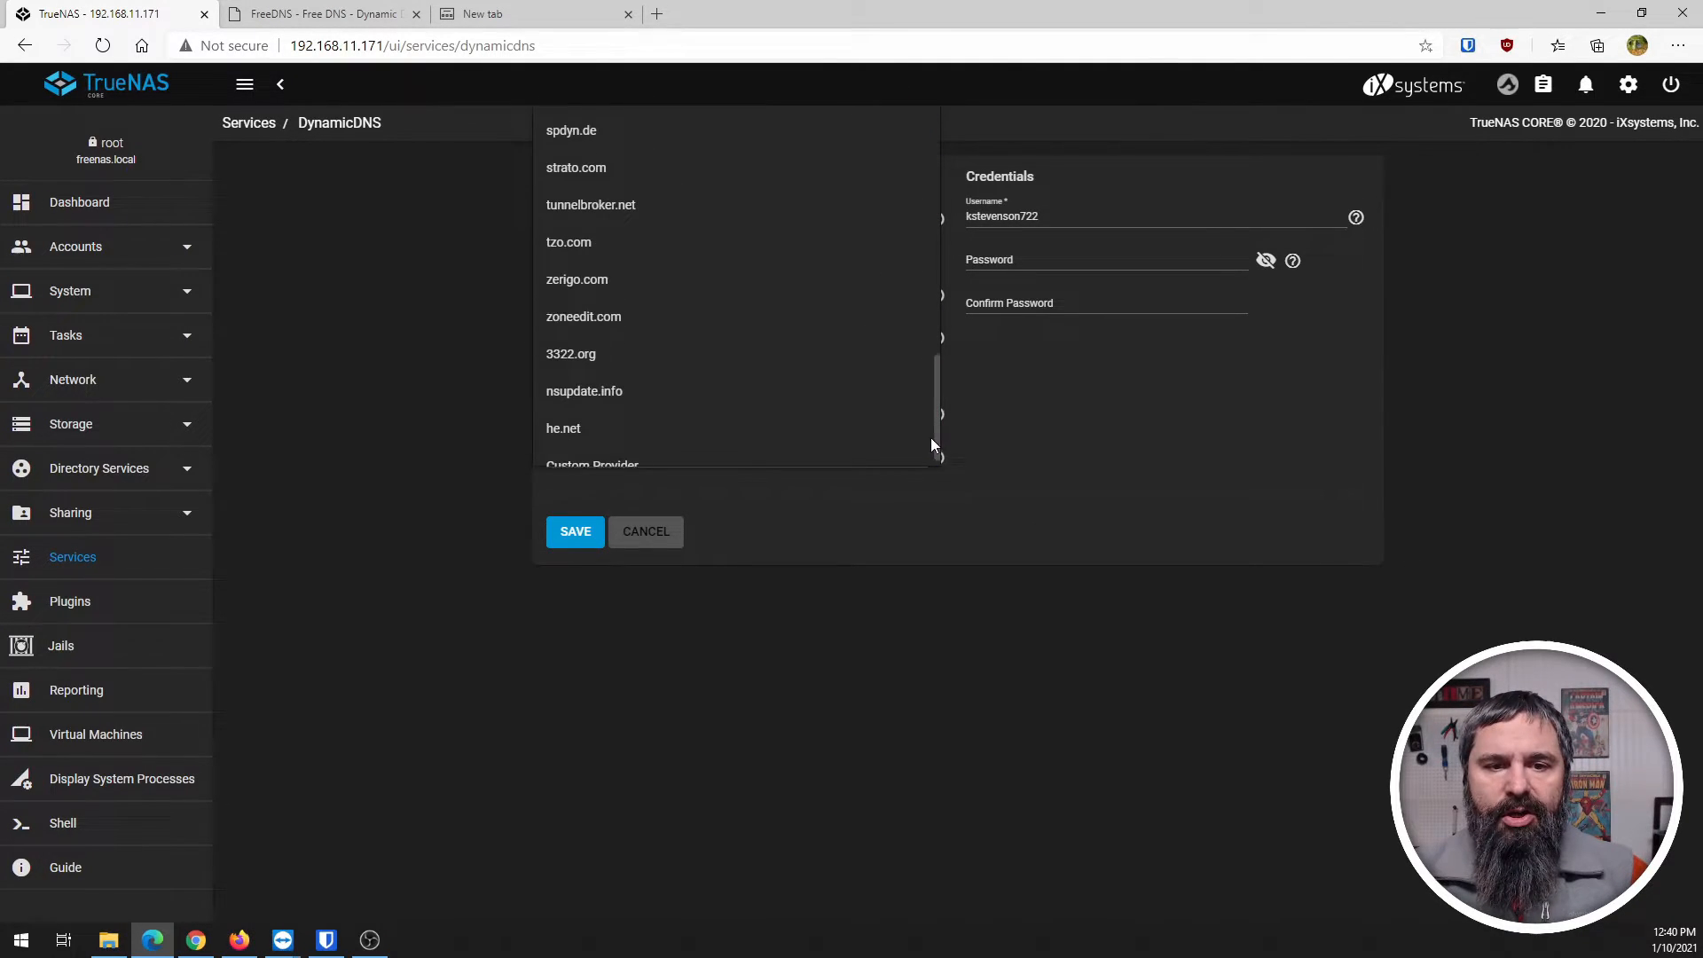
{"action": "scroll", "scroll_direction": "down", "scroll_amount": 3}
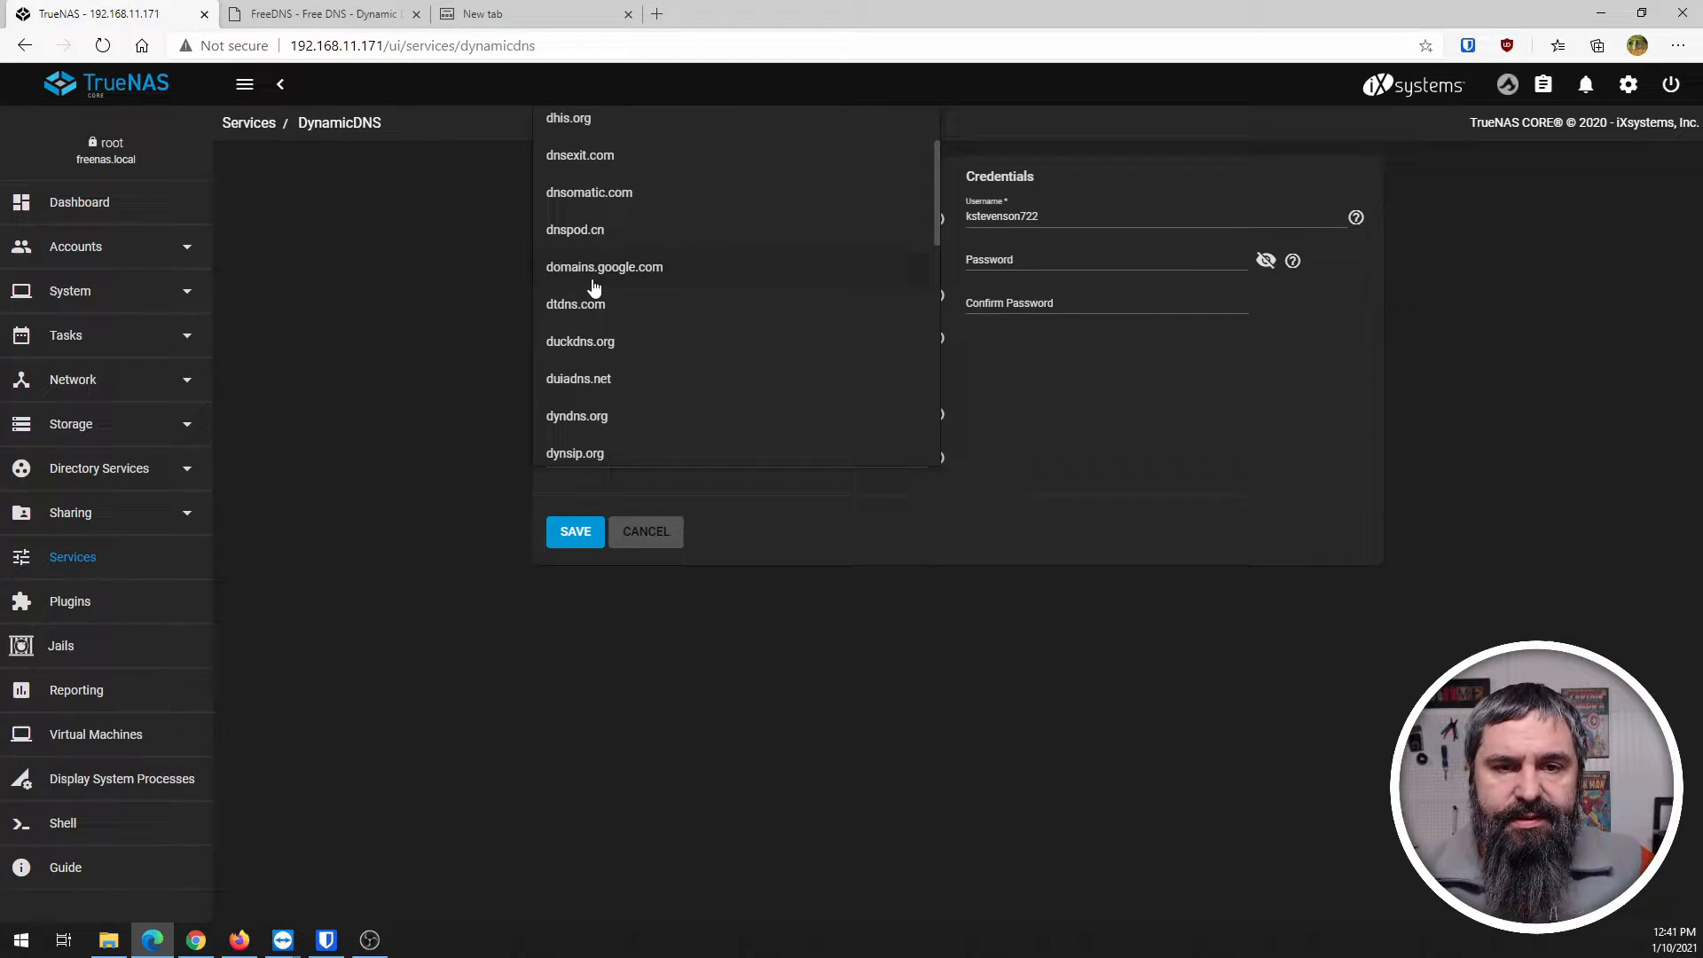
{"action": "scroll", "scroll_direction": "down", "scroll_amount": 3}
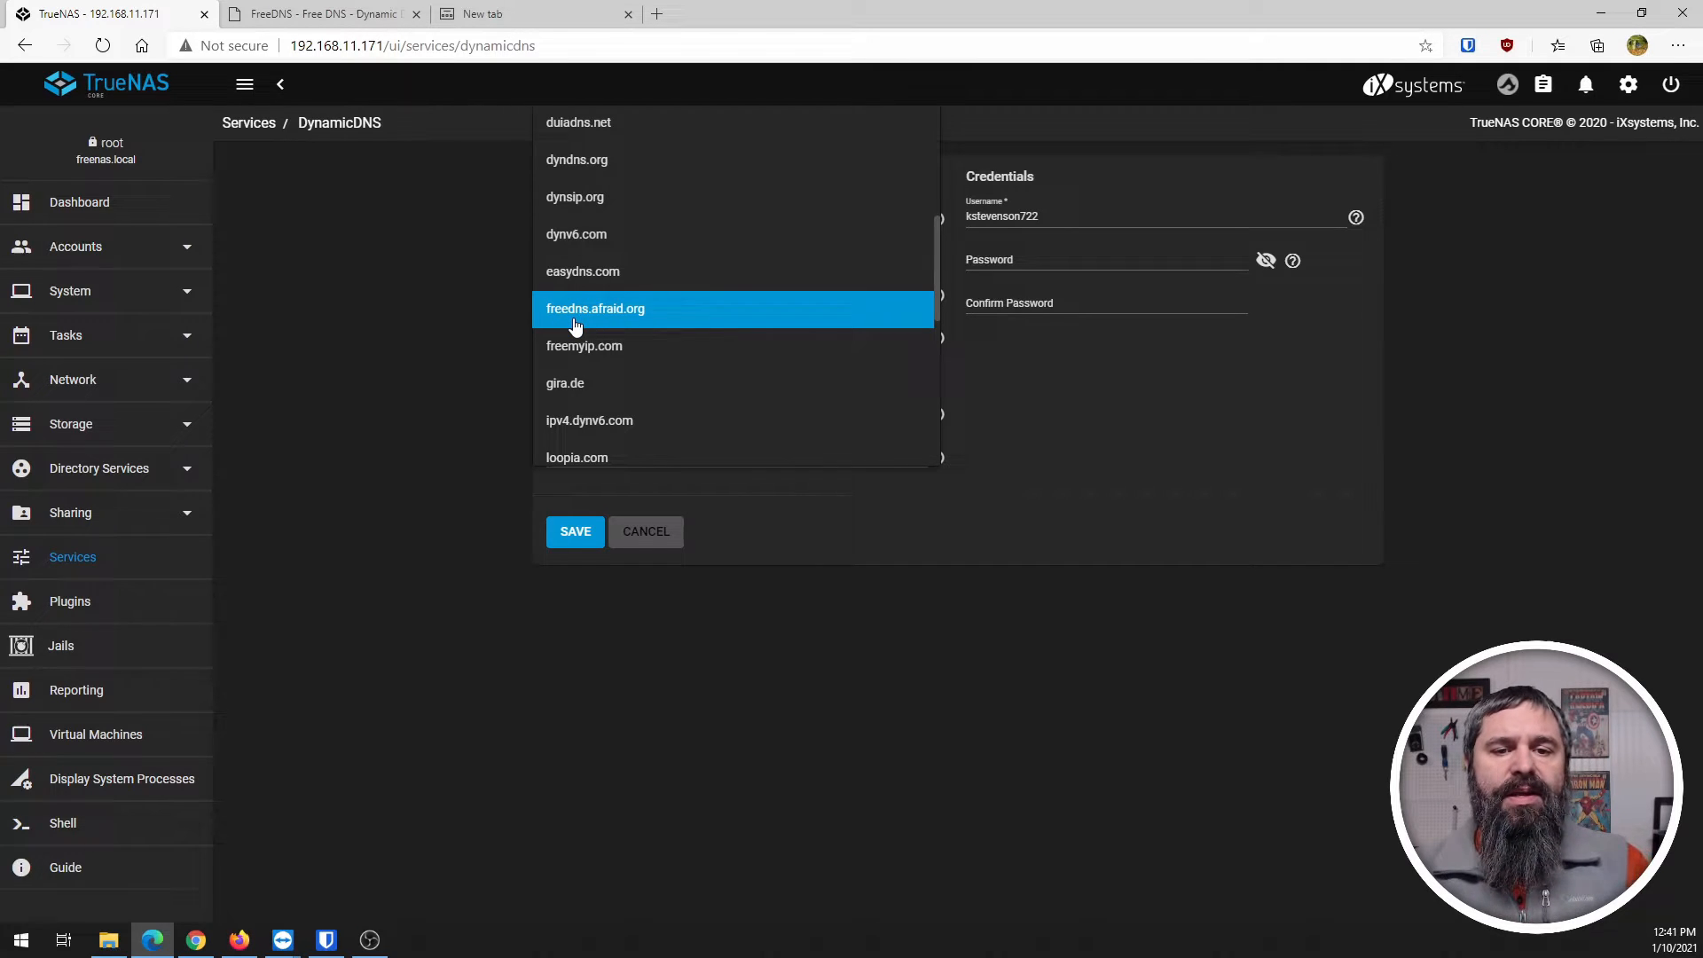
{"action": "left_click", "coordinate": [596, 308]}
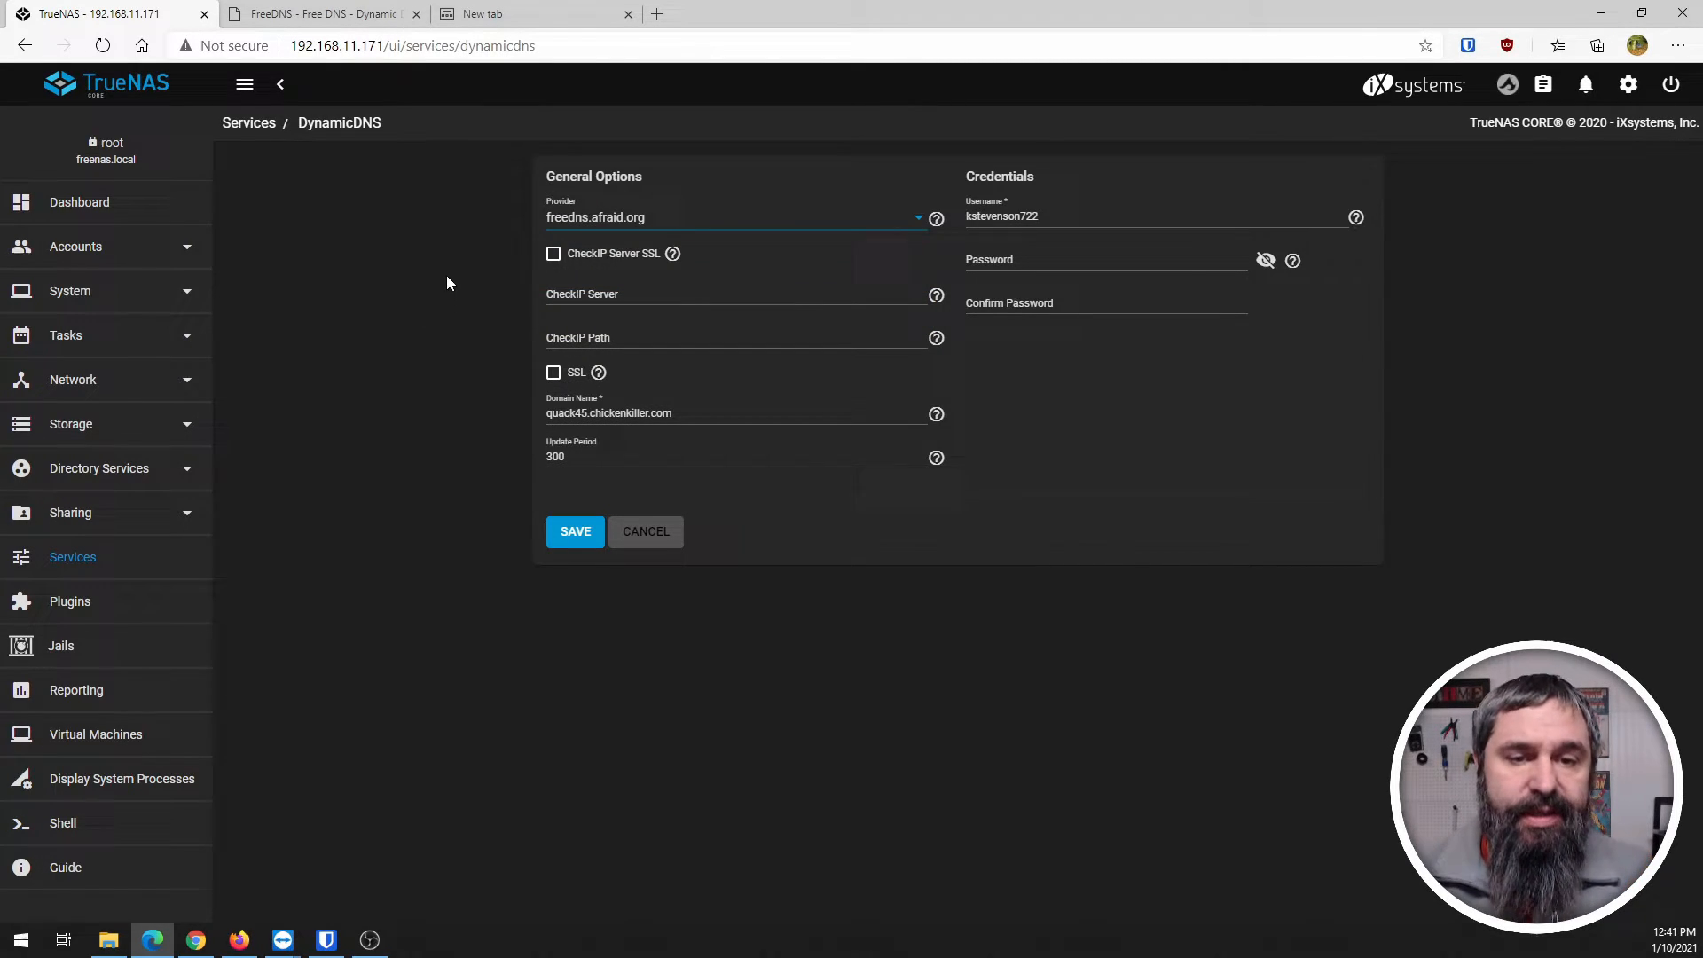
{"action": "left_click", "coordinate": [684, 413]}
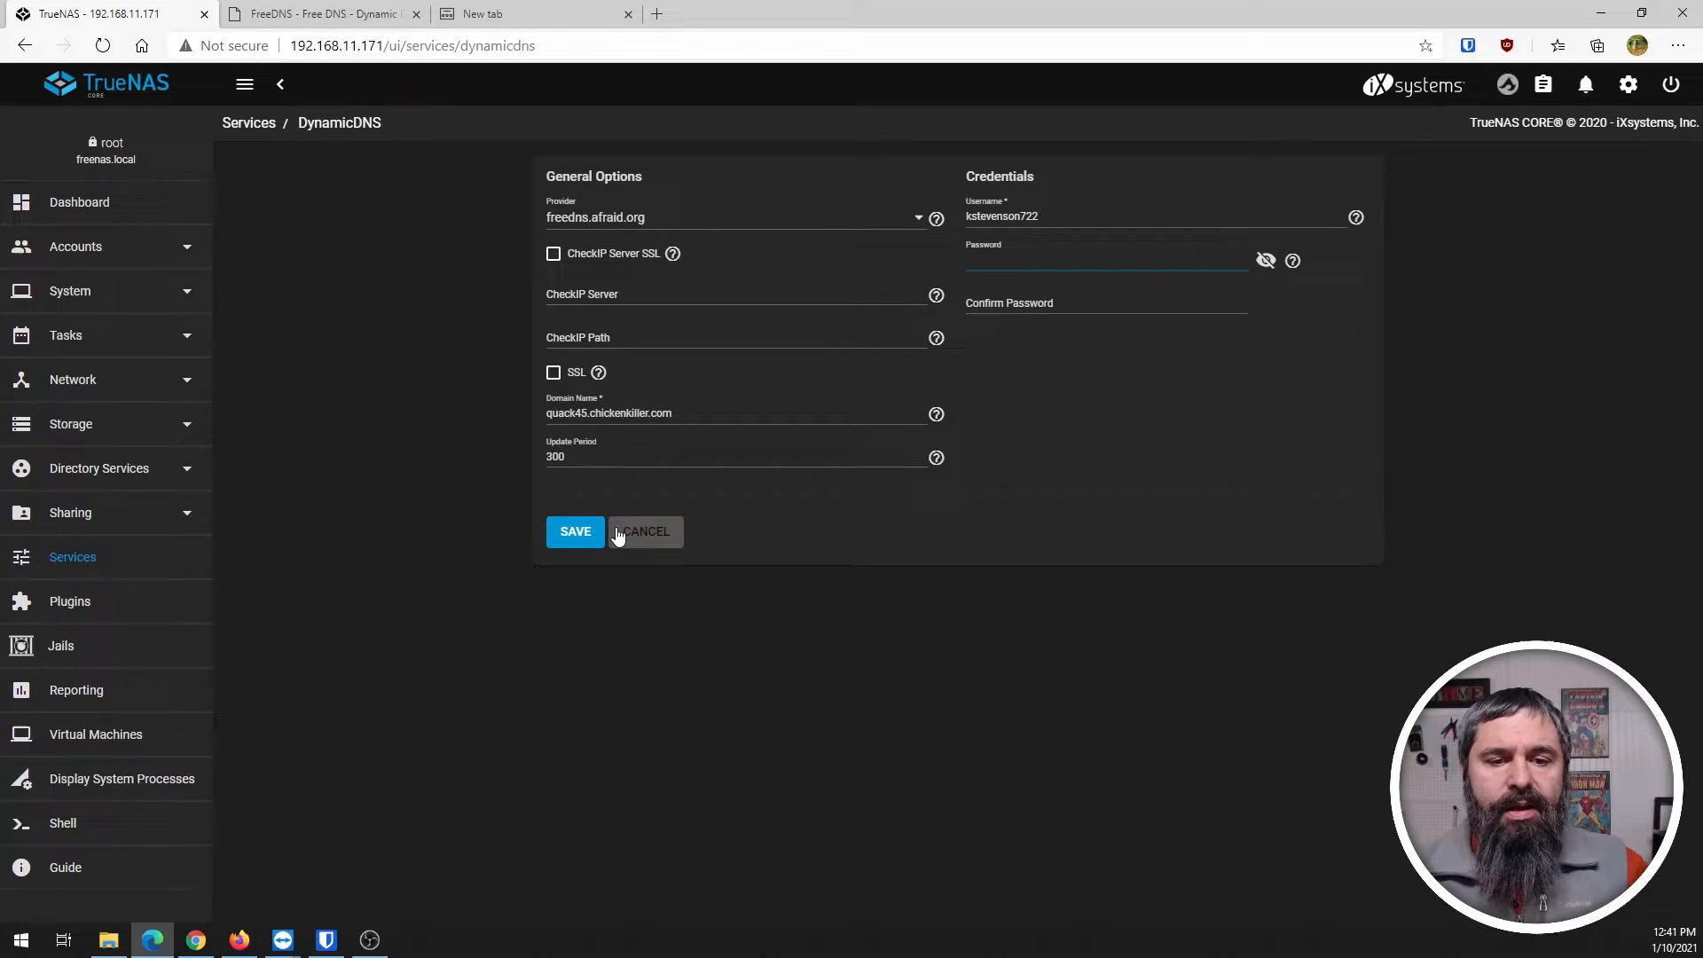
{"action": "left_click", "coordinate": [320, 14]}
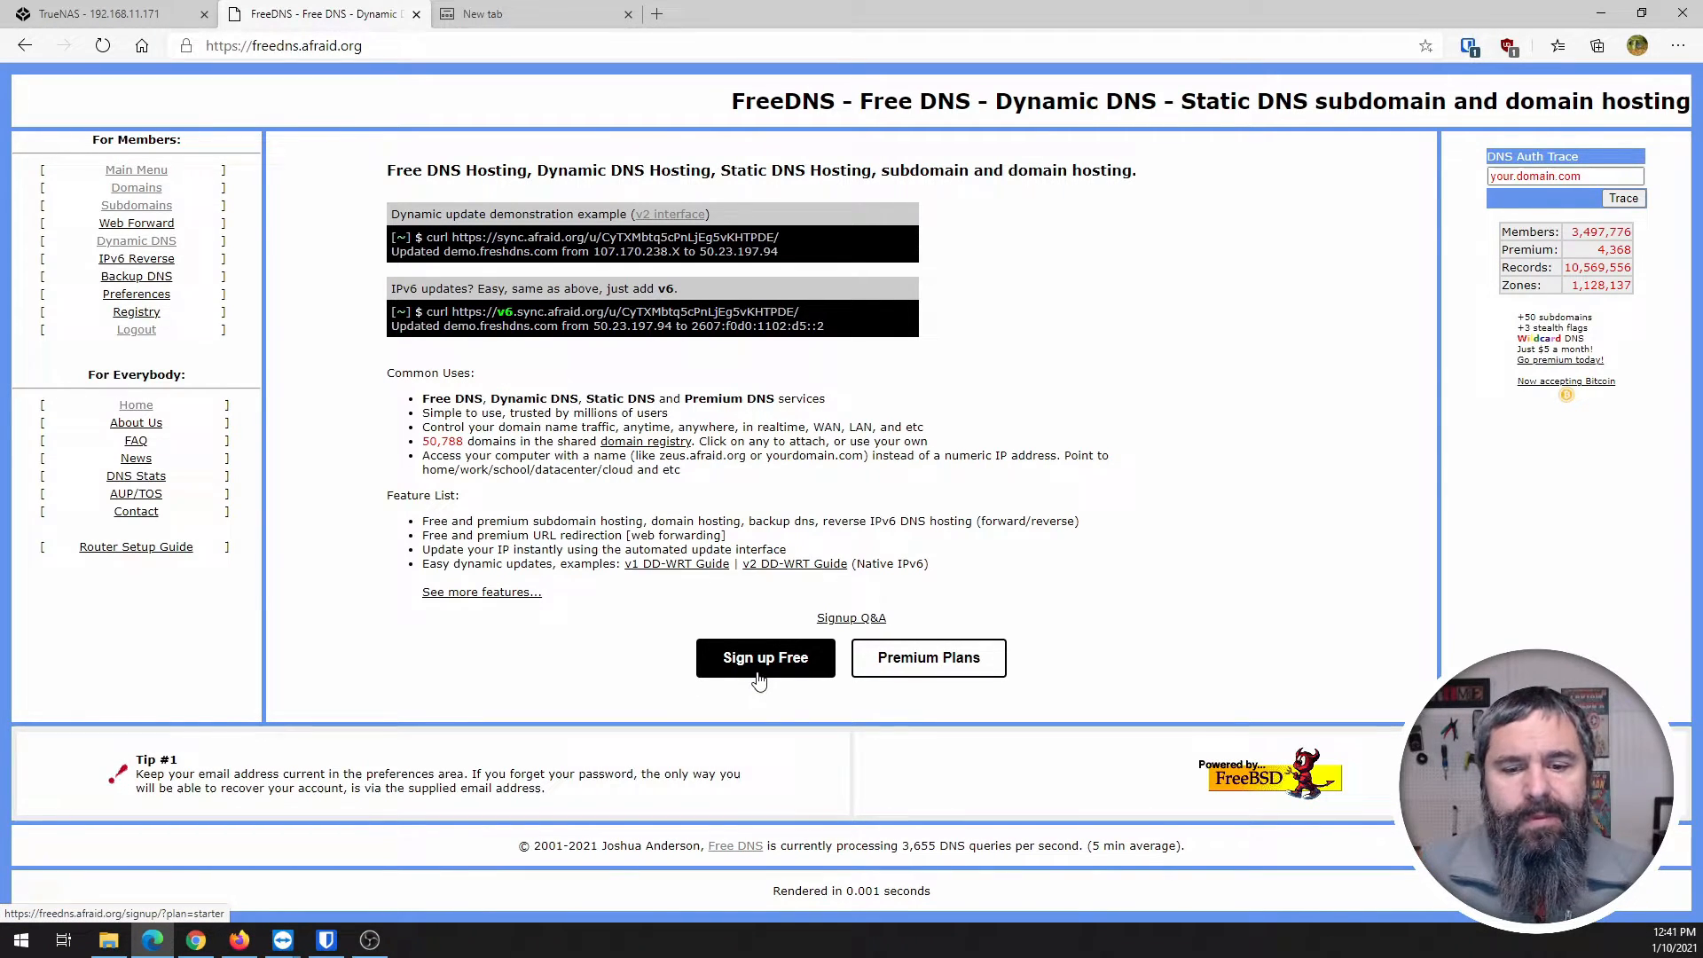
Review the FreeDNS Add Subdomain form and its public domain list, then return to TrueNAS.
{"action": "left_click", "coordinate": [766, 658]}
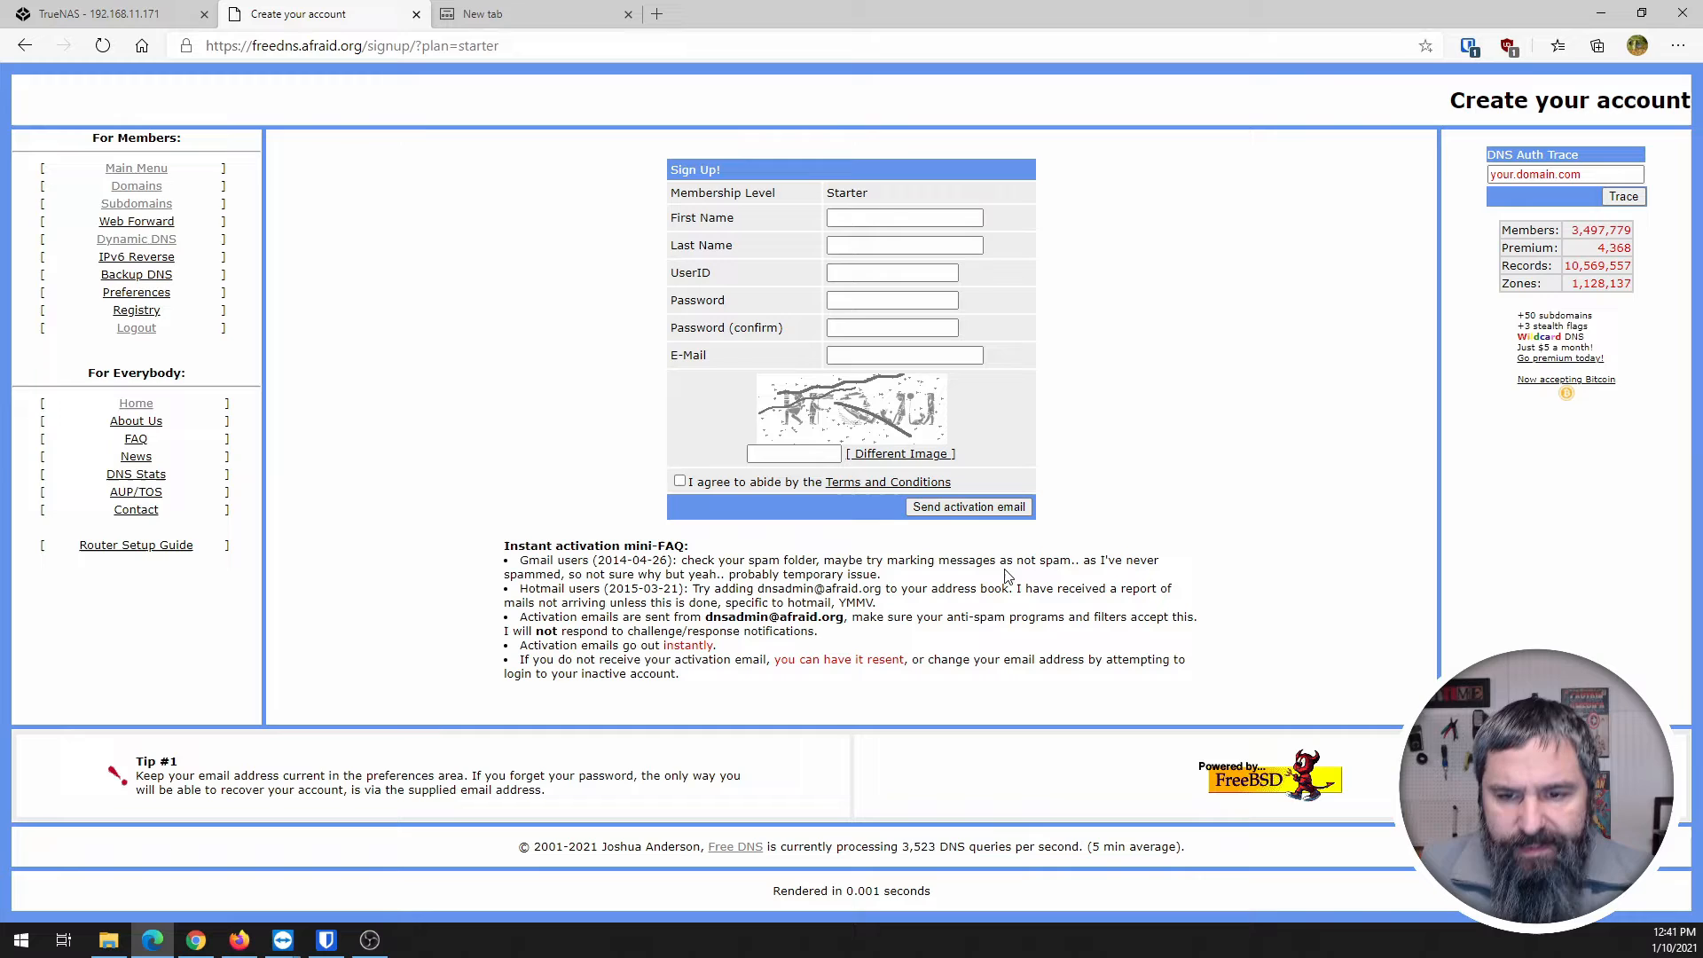
{"action": "mouse_move", "coordinate": [623, 399]}
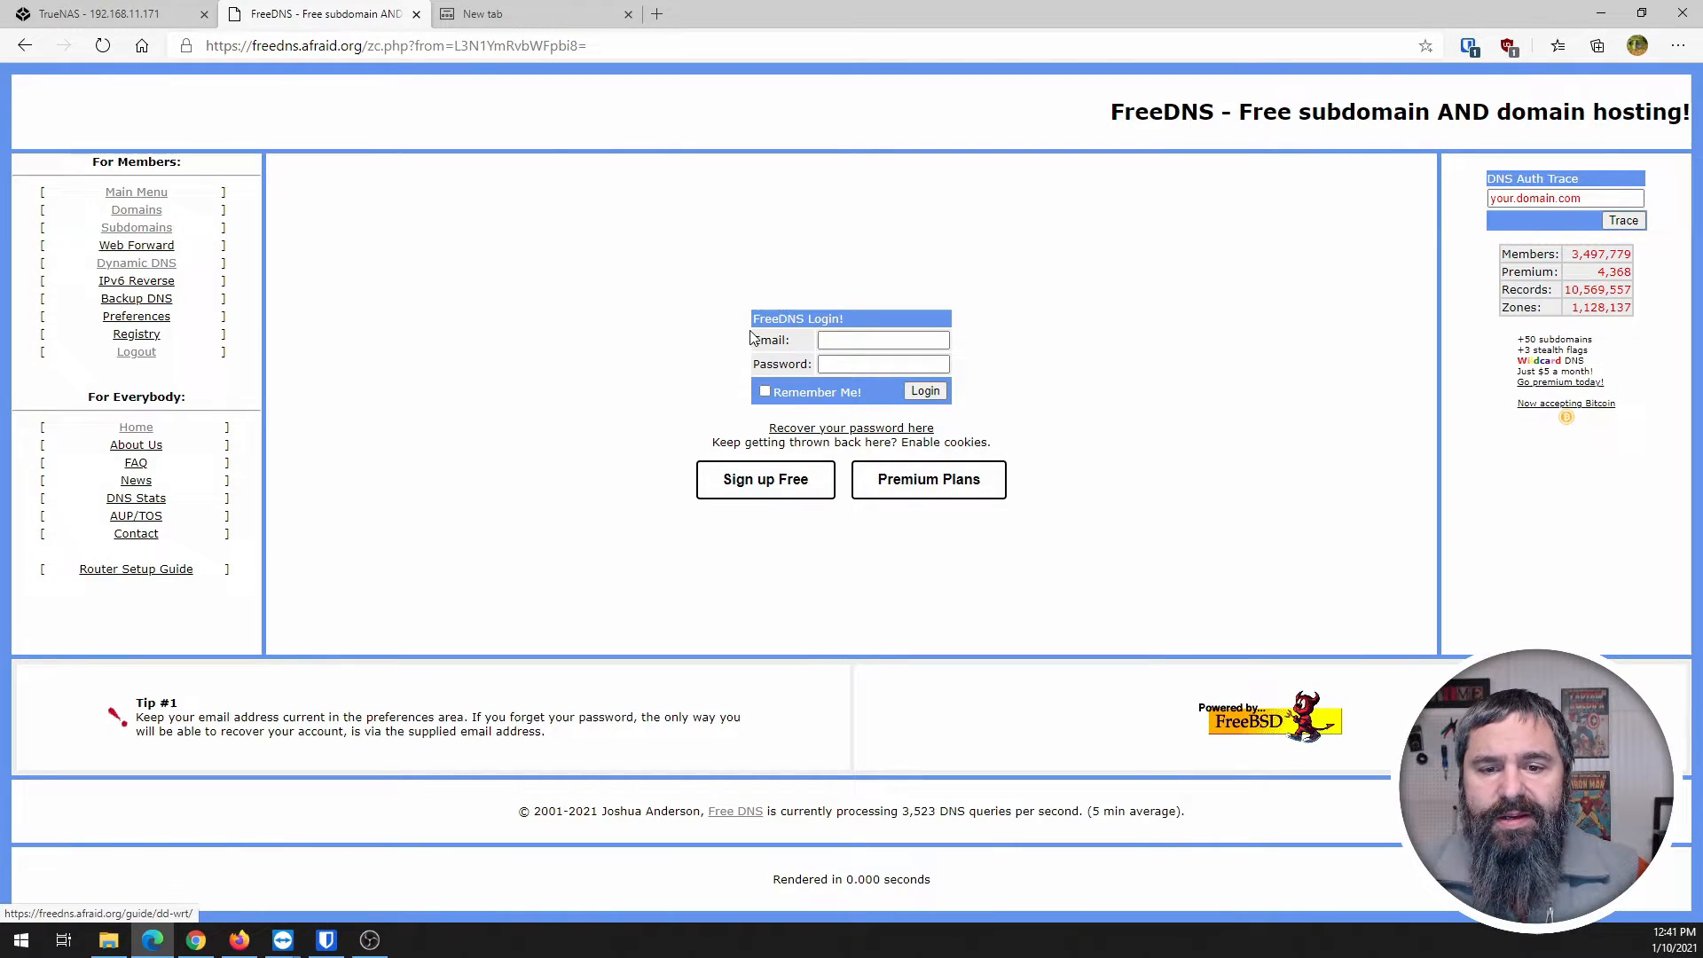
{"action": "left_click", "coordinate": [883, 338]}
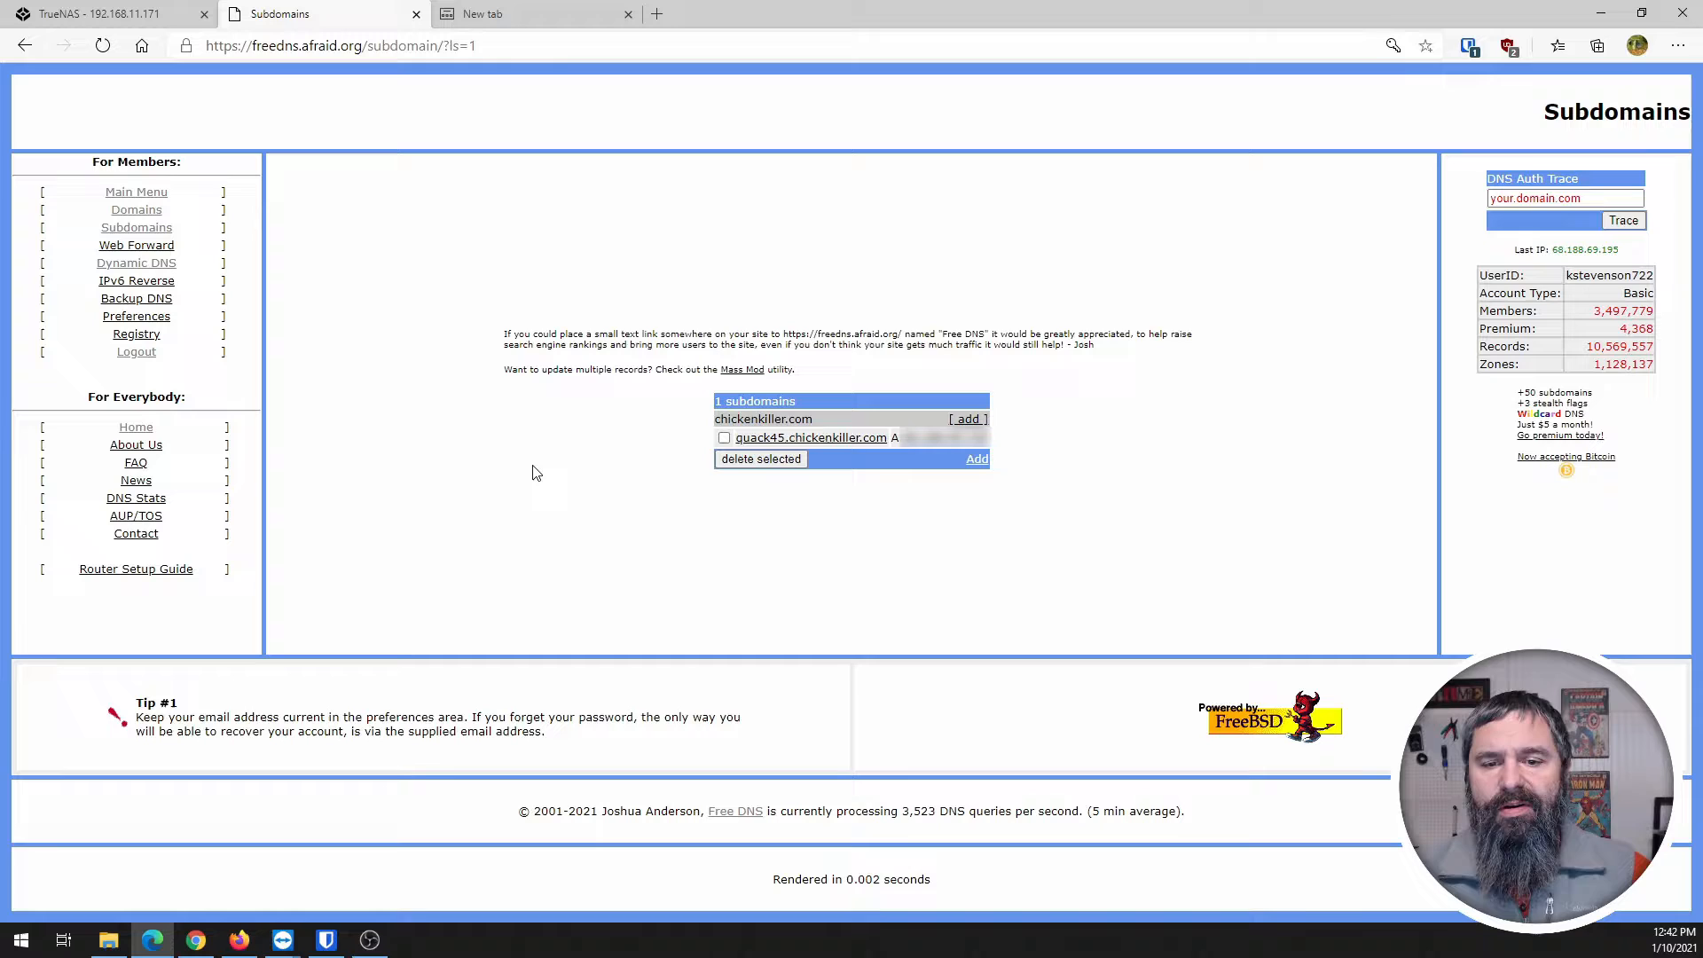
{"action": "mouse_move", "coordinate": [780, 482]}
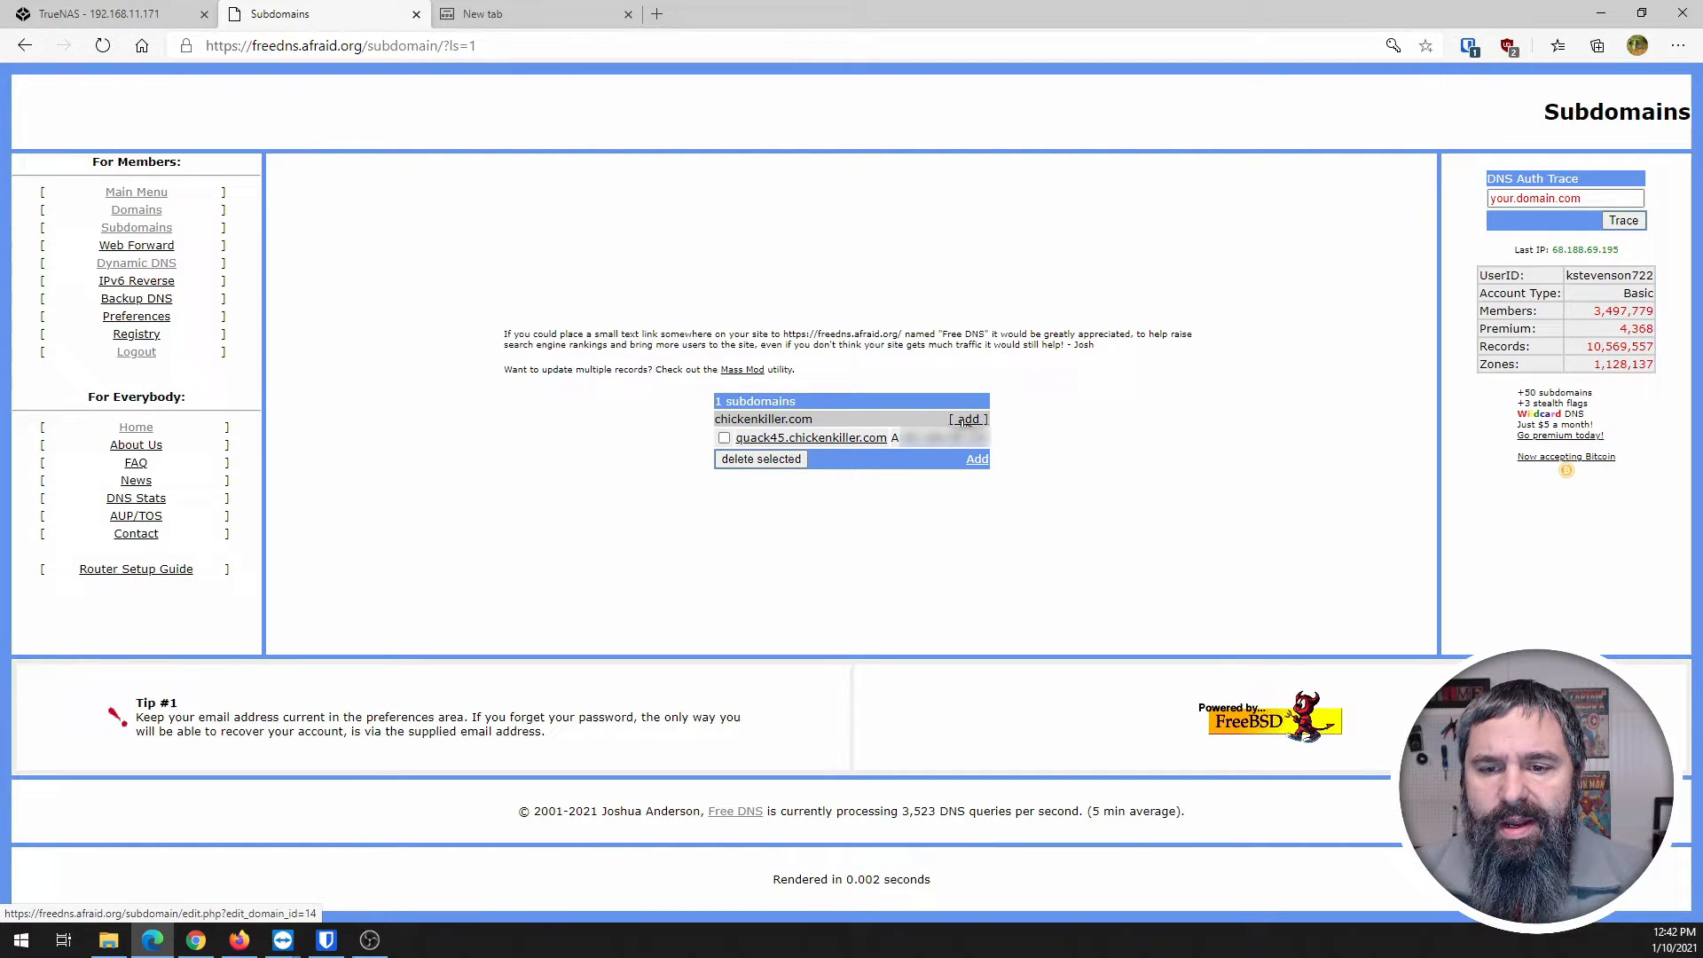
{"action": "left_click", "coordinate": [968, 418]}
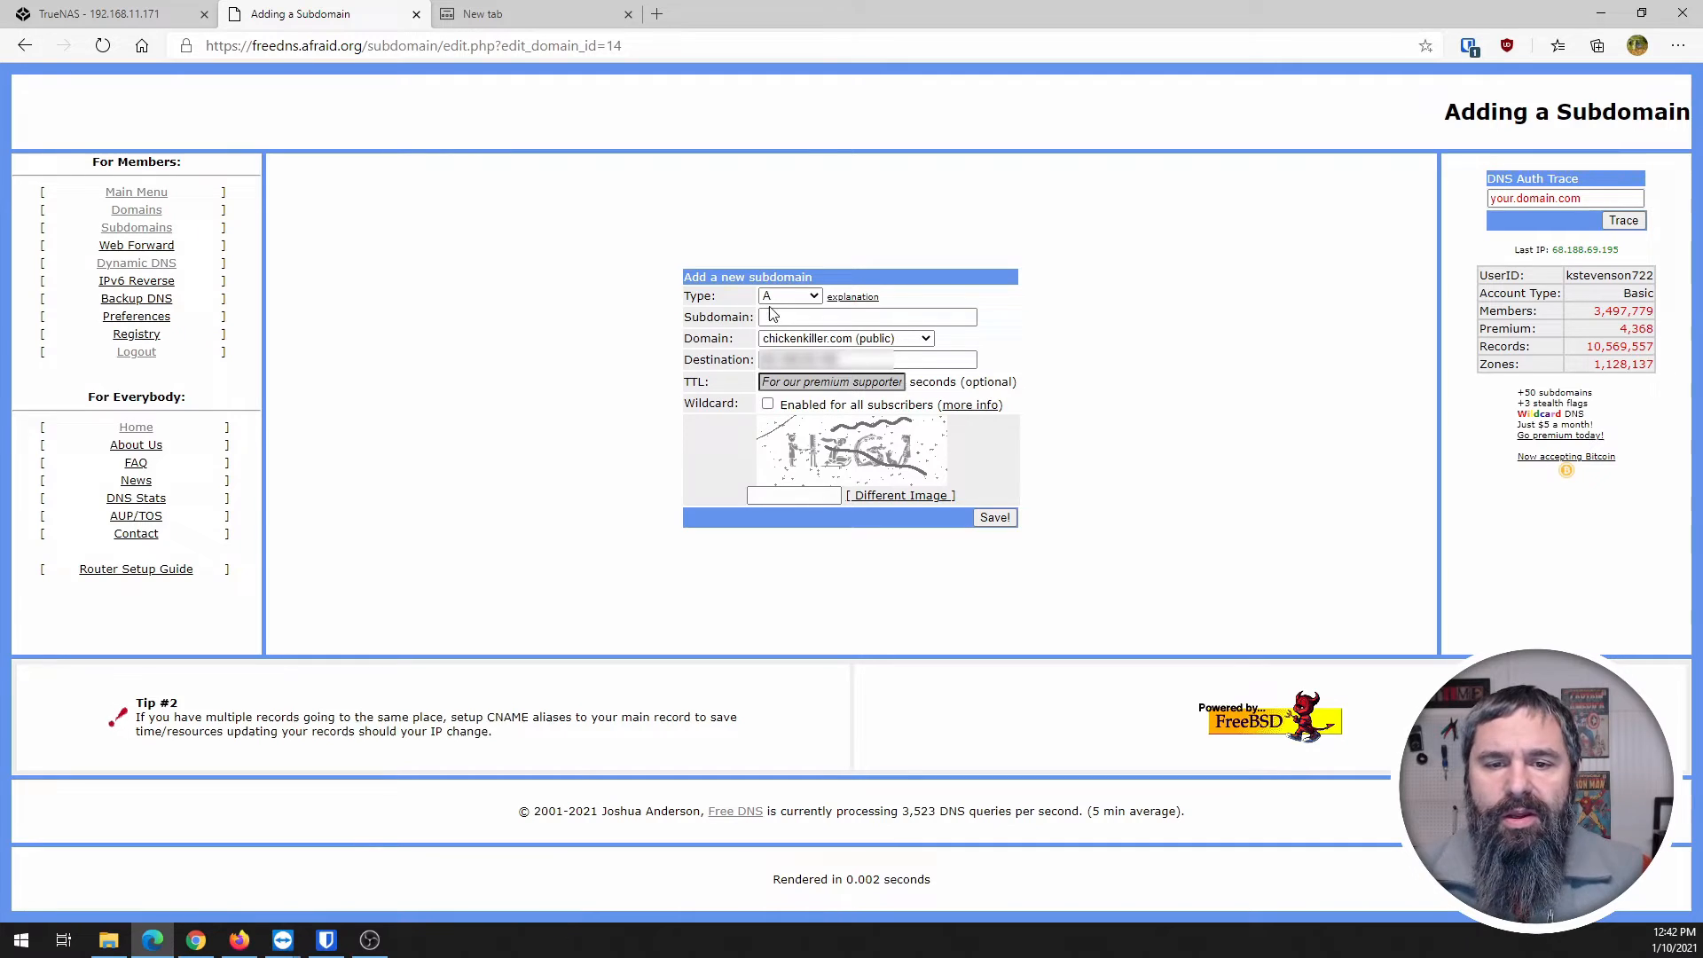
{"action": "left_click", "coordinate": [867, 316]}
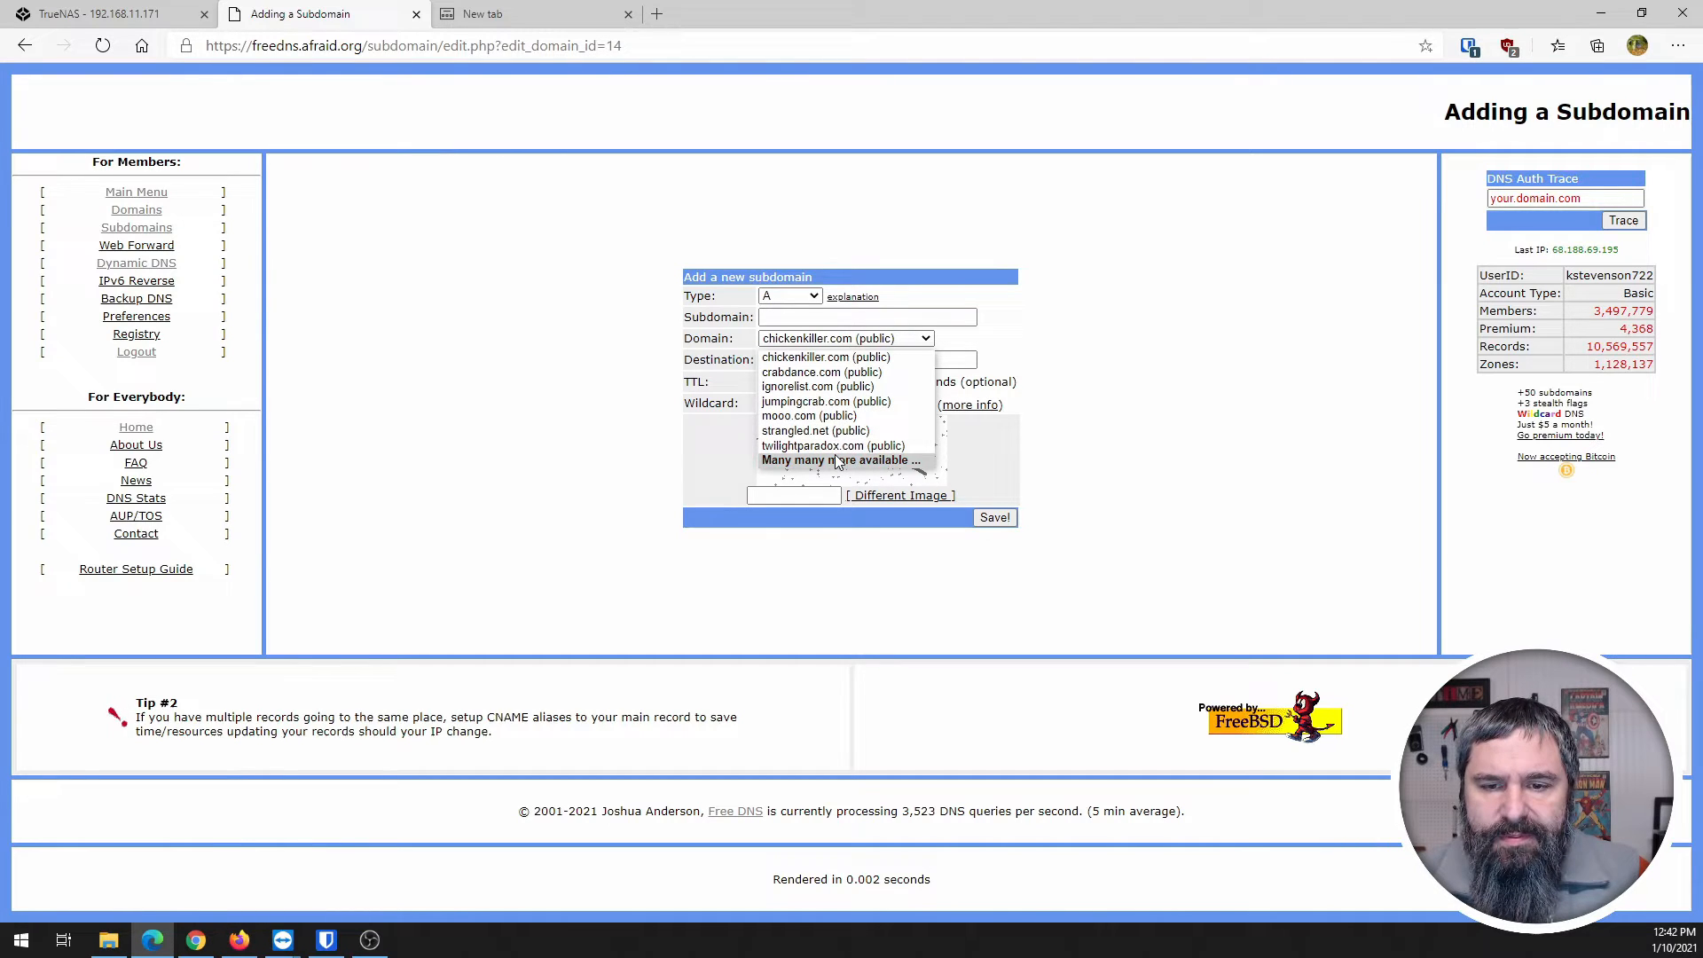
{"action": "left_click", "coordinate": [825, 357]}
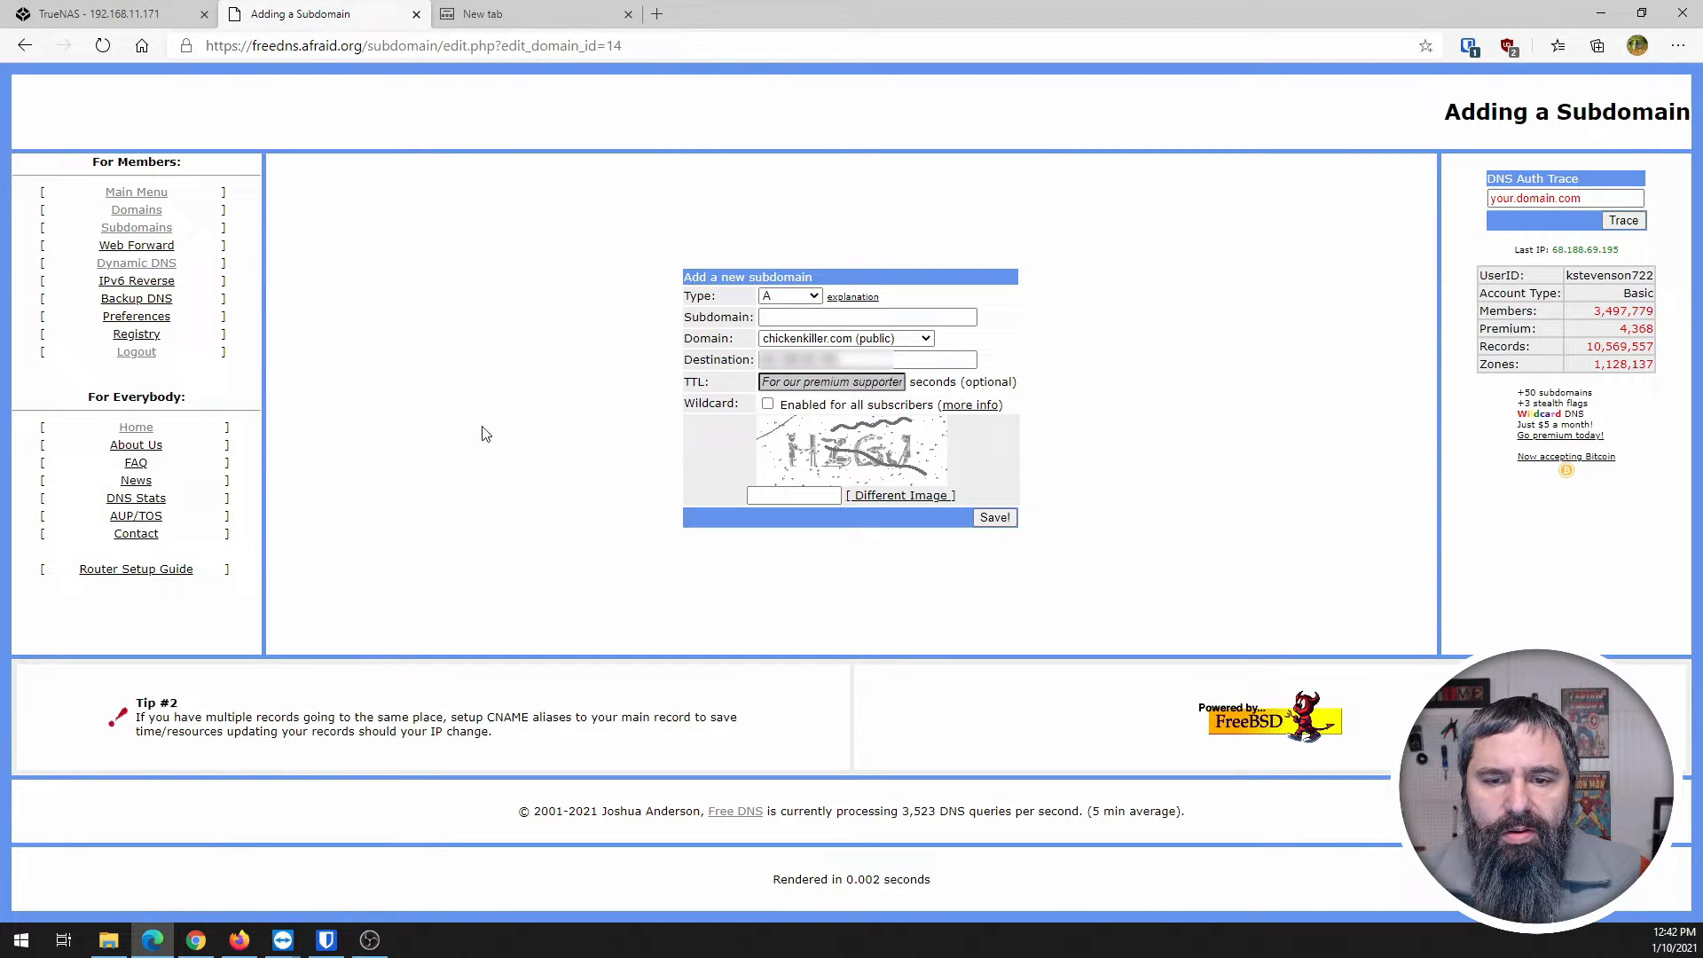
{"action": "mouse_move", "coordinate": [295, 188]}
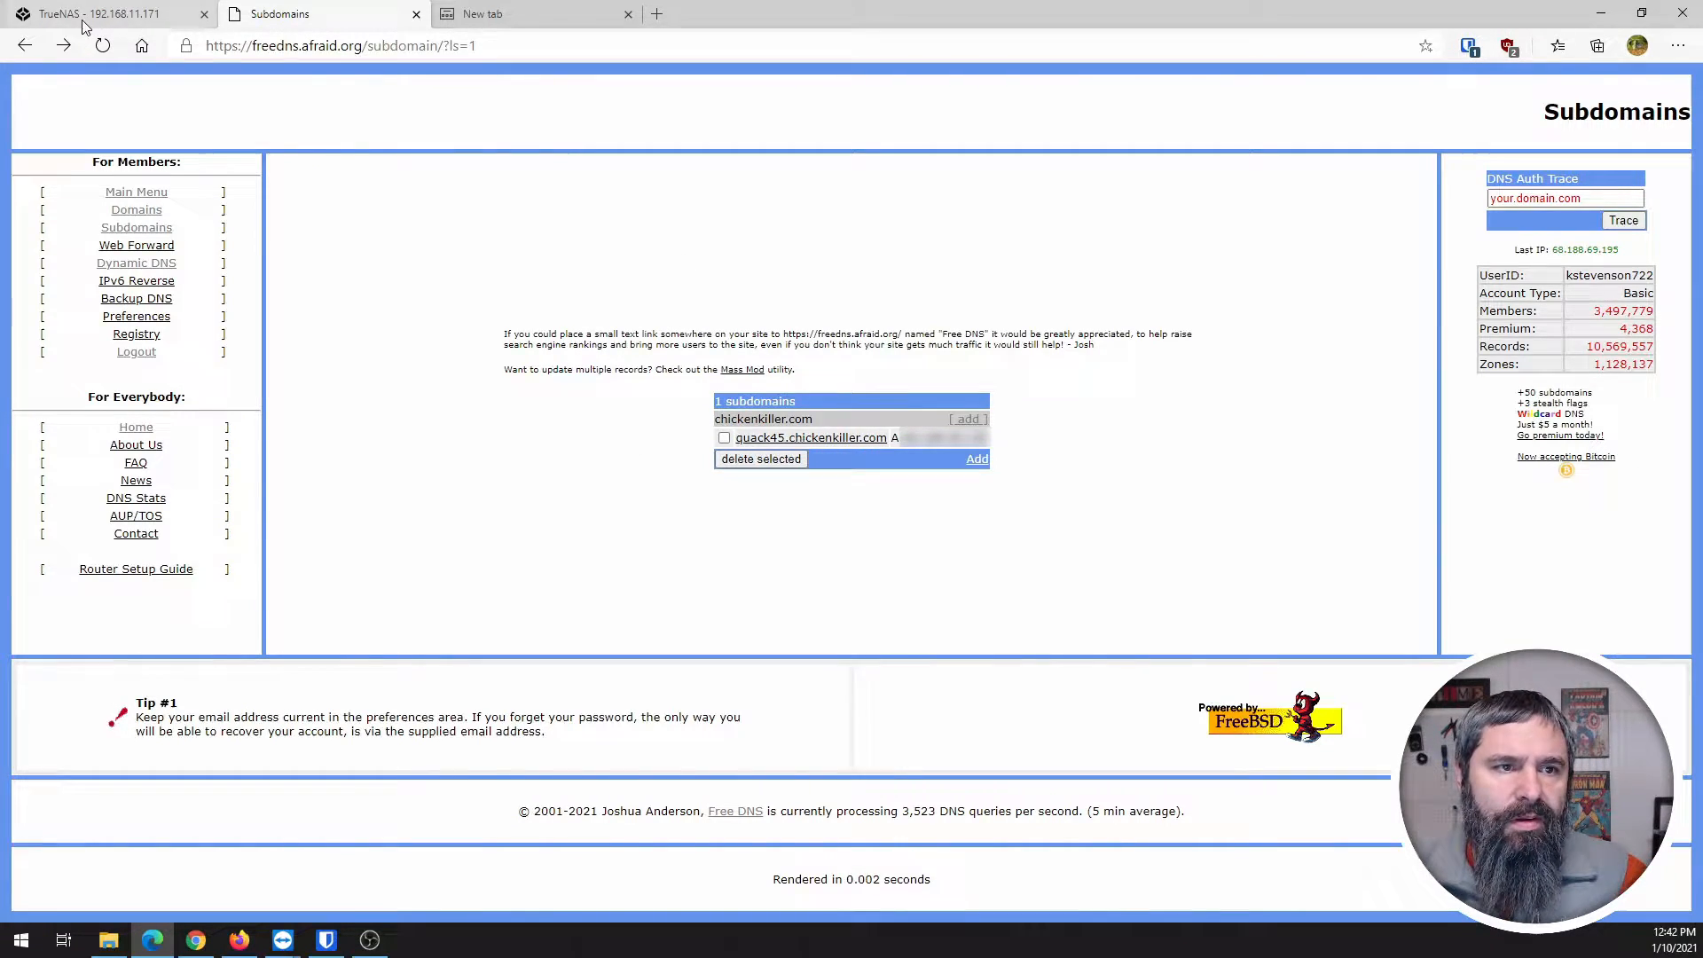
{"action": "left_click", "coordinate": [106, 18]}
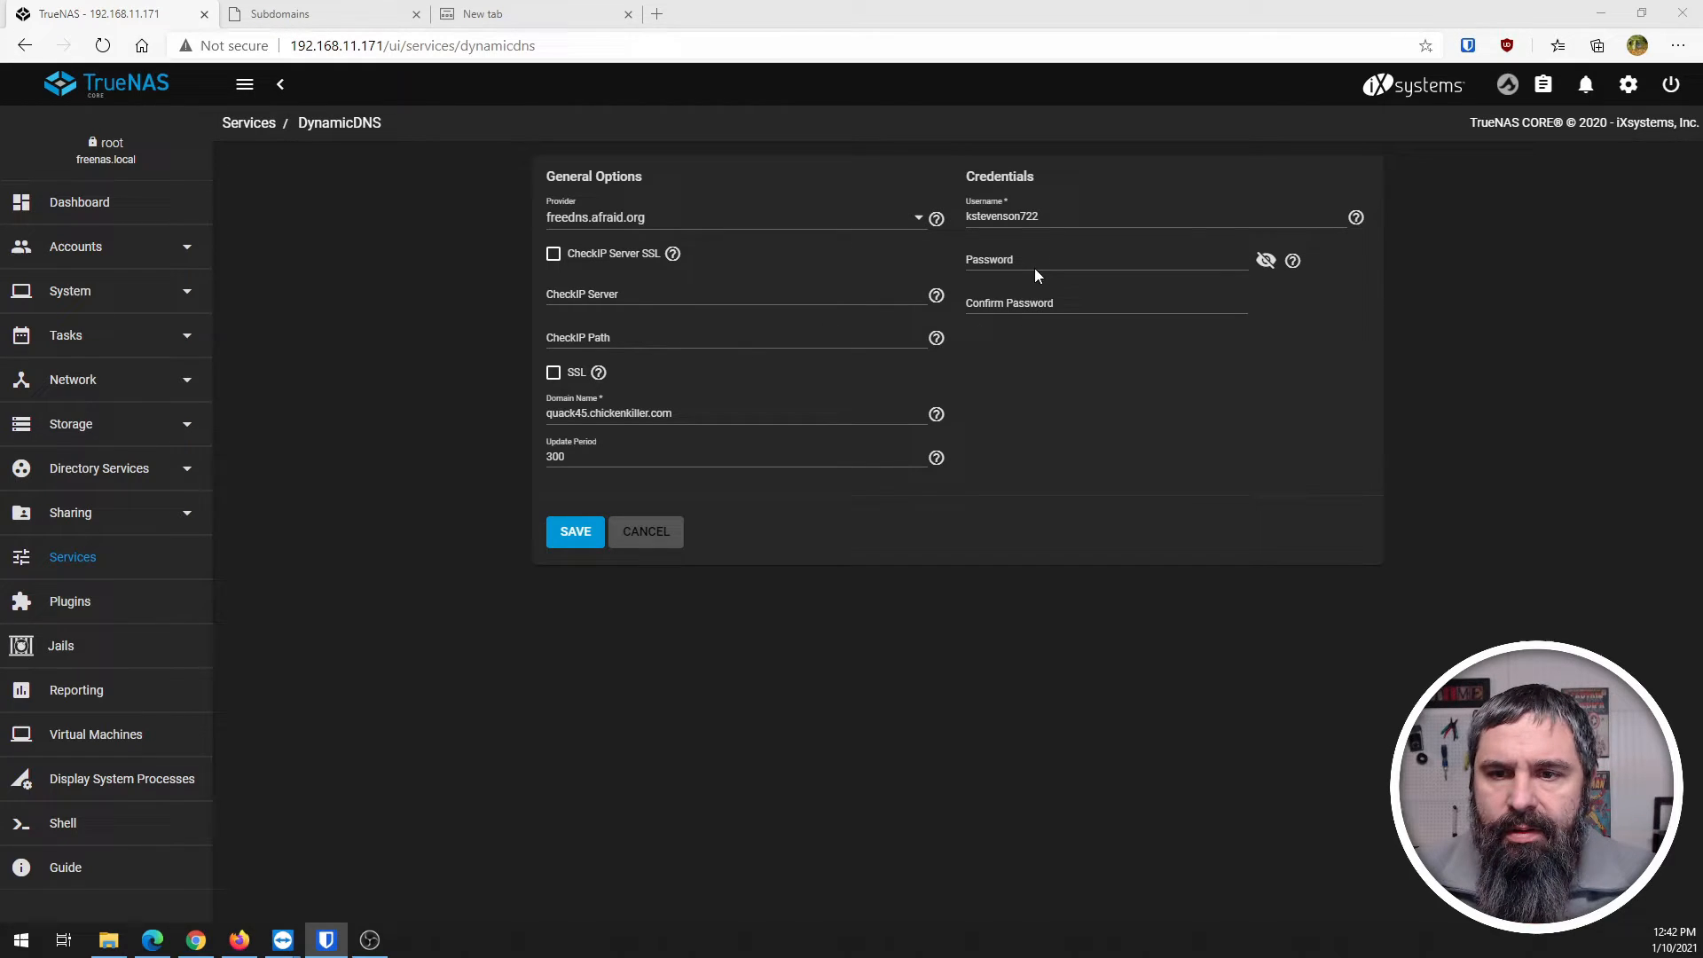
Enter the FreeDNS account password, save the Dynamic DNS settings and begin starting the service.
{"action": "left_click", "coordinate": [1103, 305]}
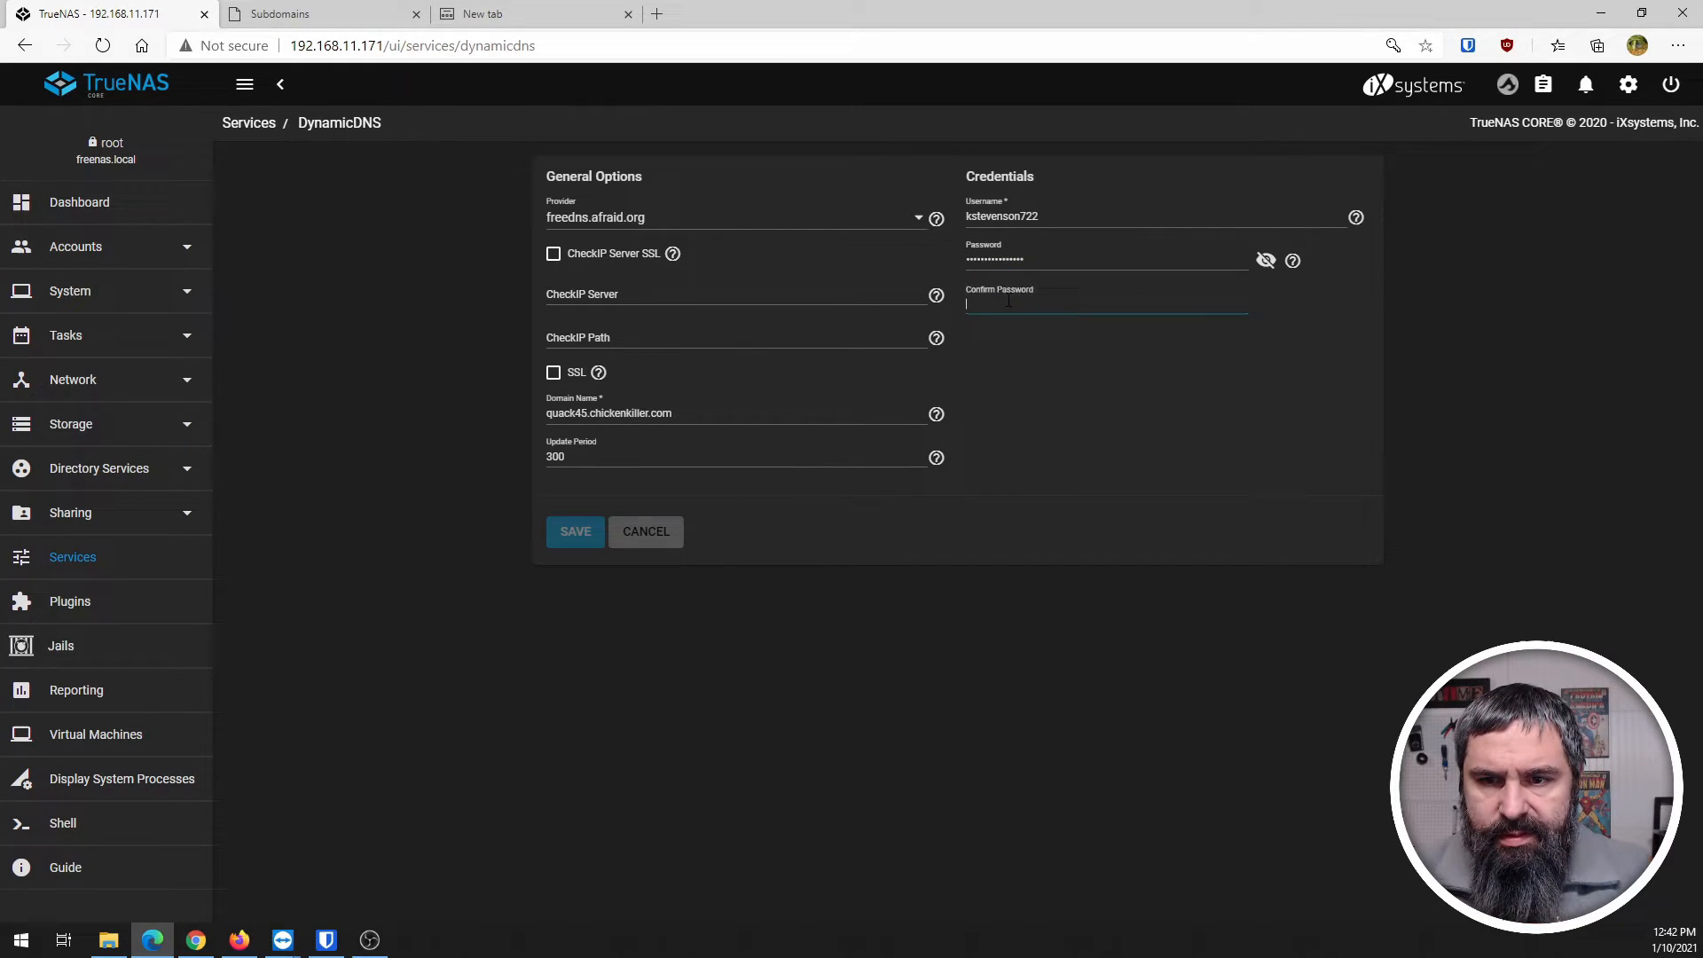
{"action": "type", "text": "••••••••••••••"}
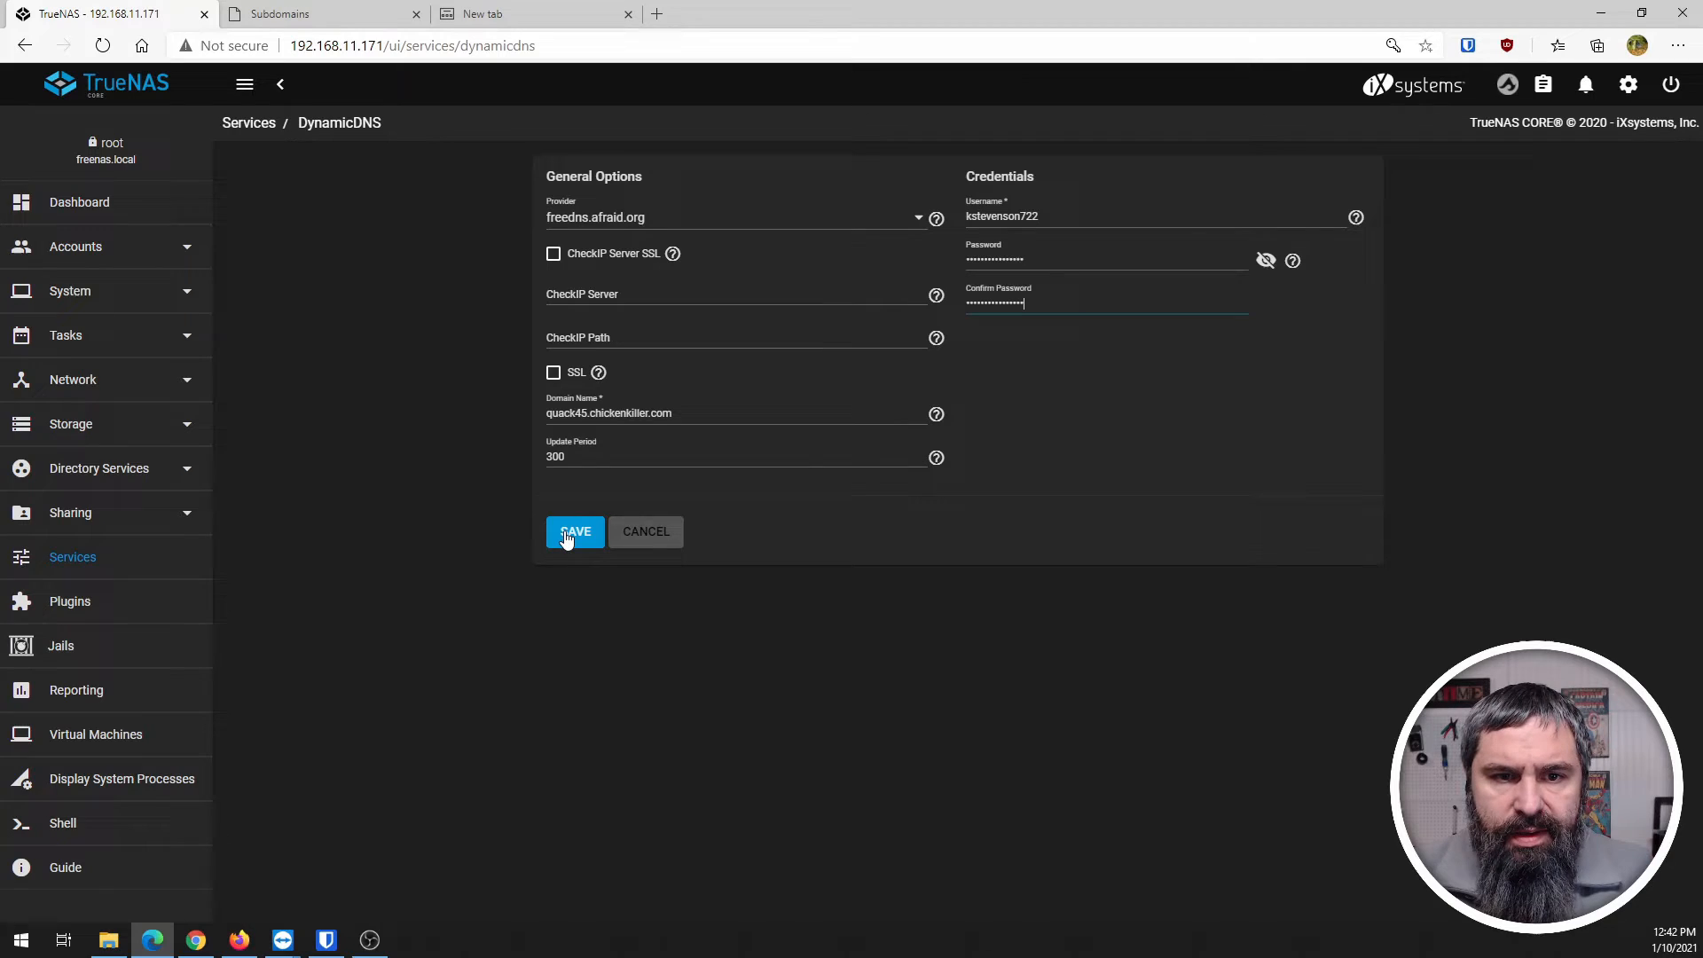
{"action": "left_click", "coordinate": [575, 532]}
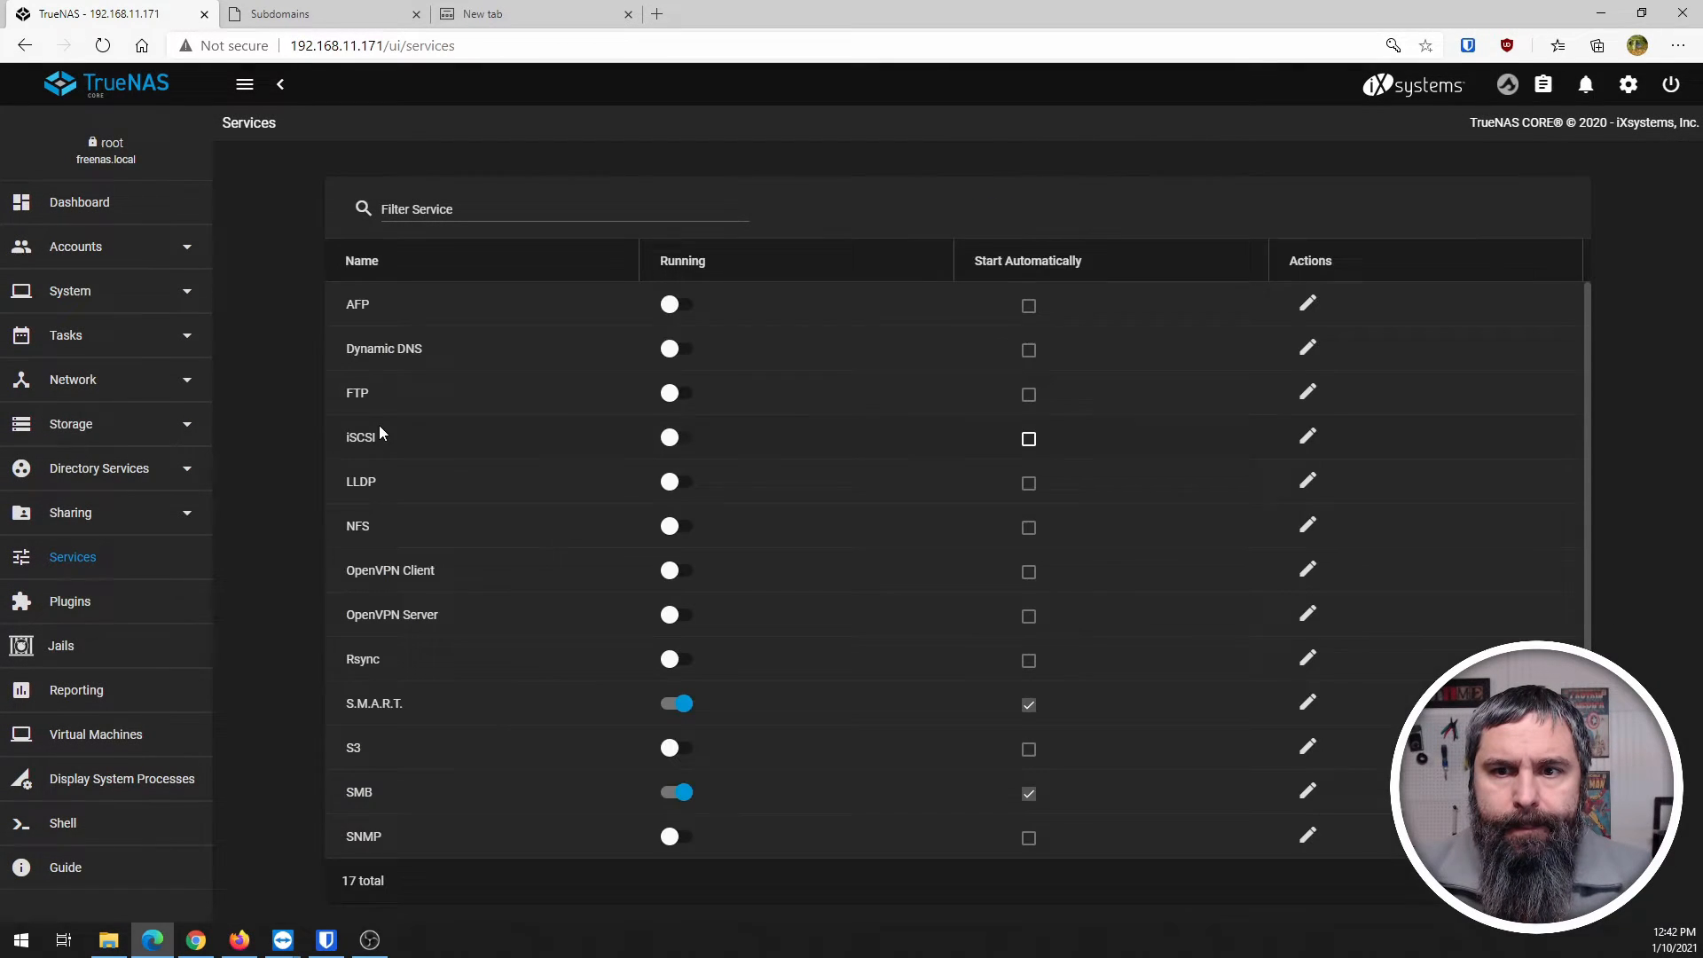
{"action": "left_click", "coordinate": [674, 347]}
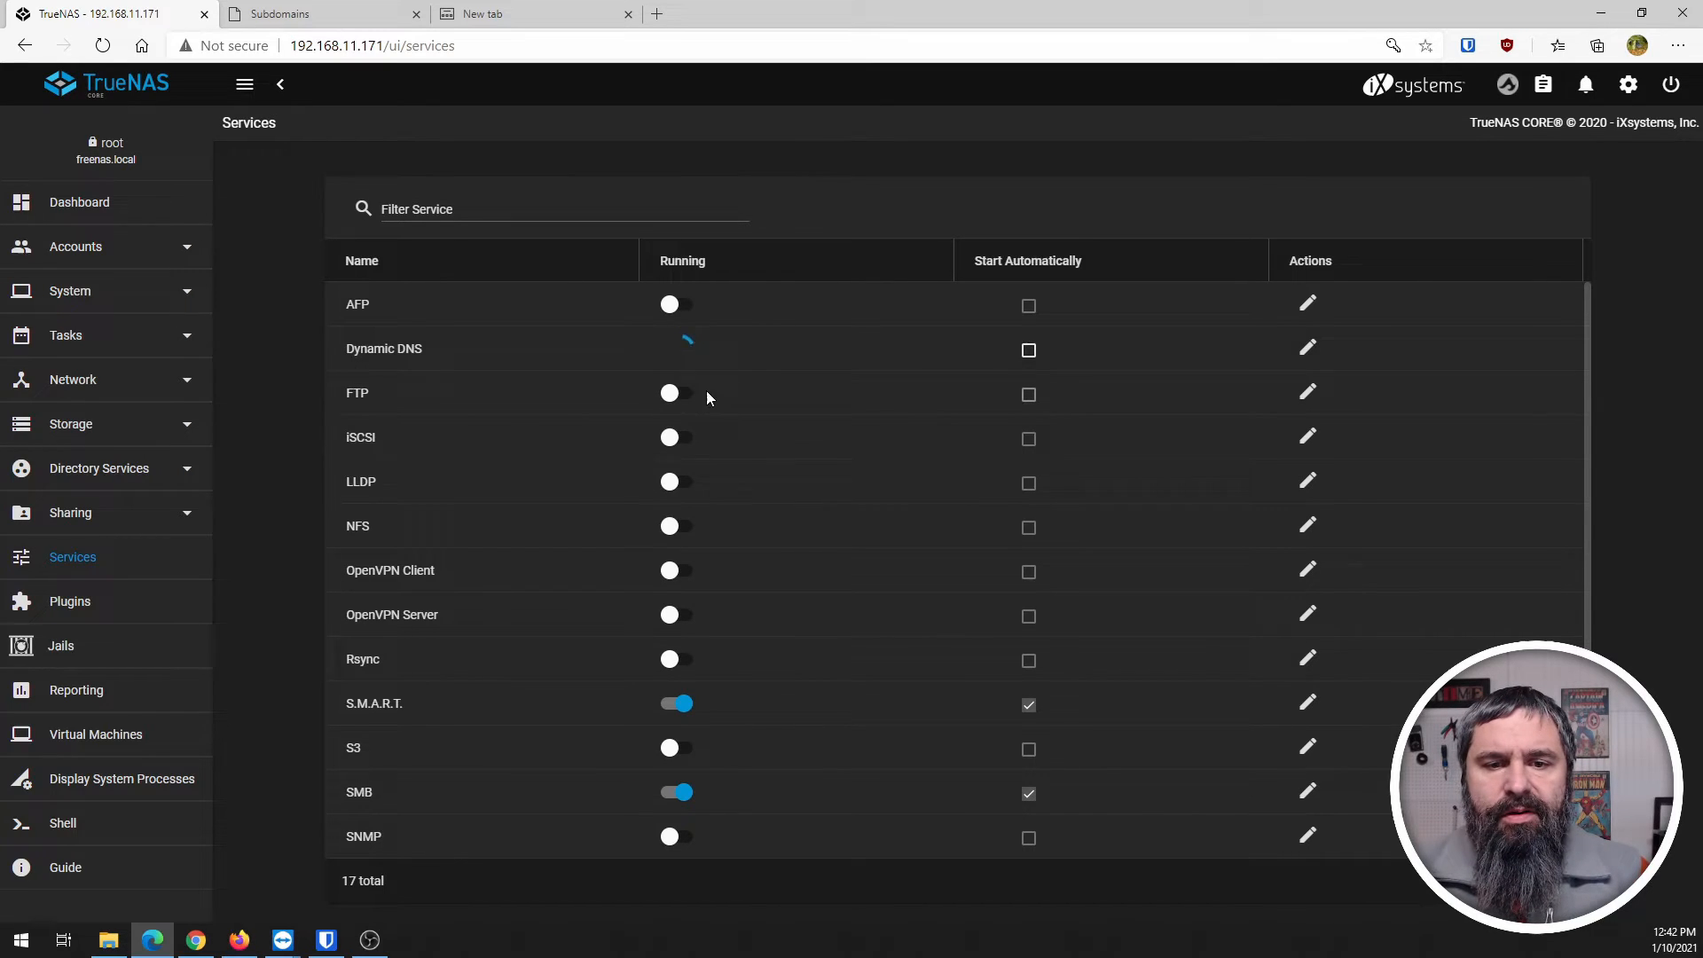
Turn Dynamic DNS to Running and mark it to Start Automatically.
{"action": "left_click", "coordinate": [675, 348]}
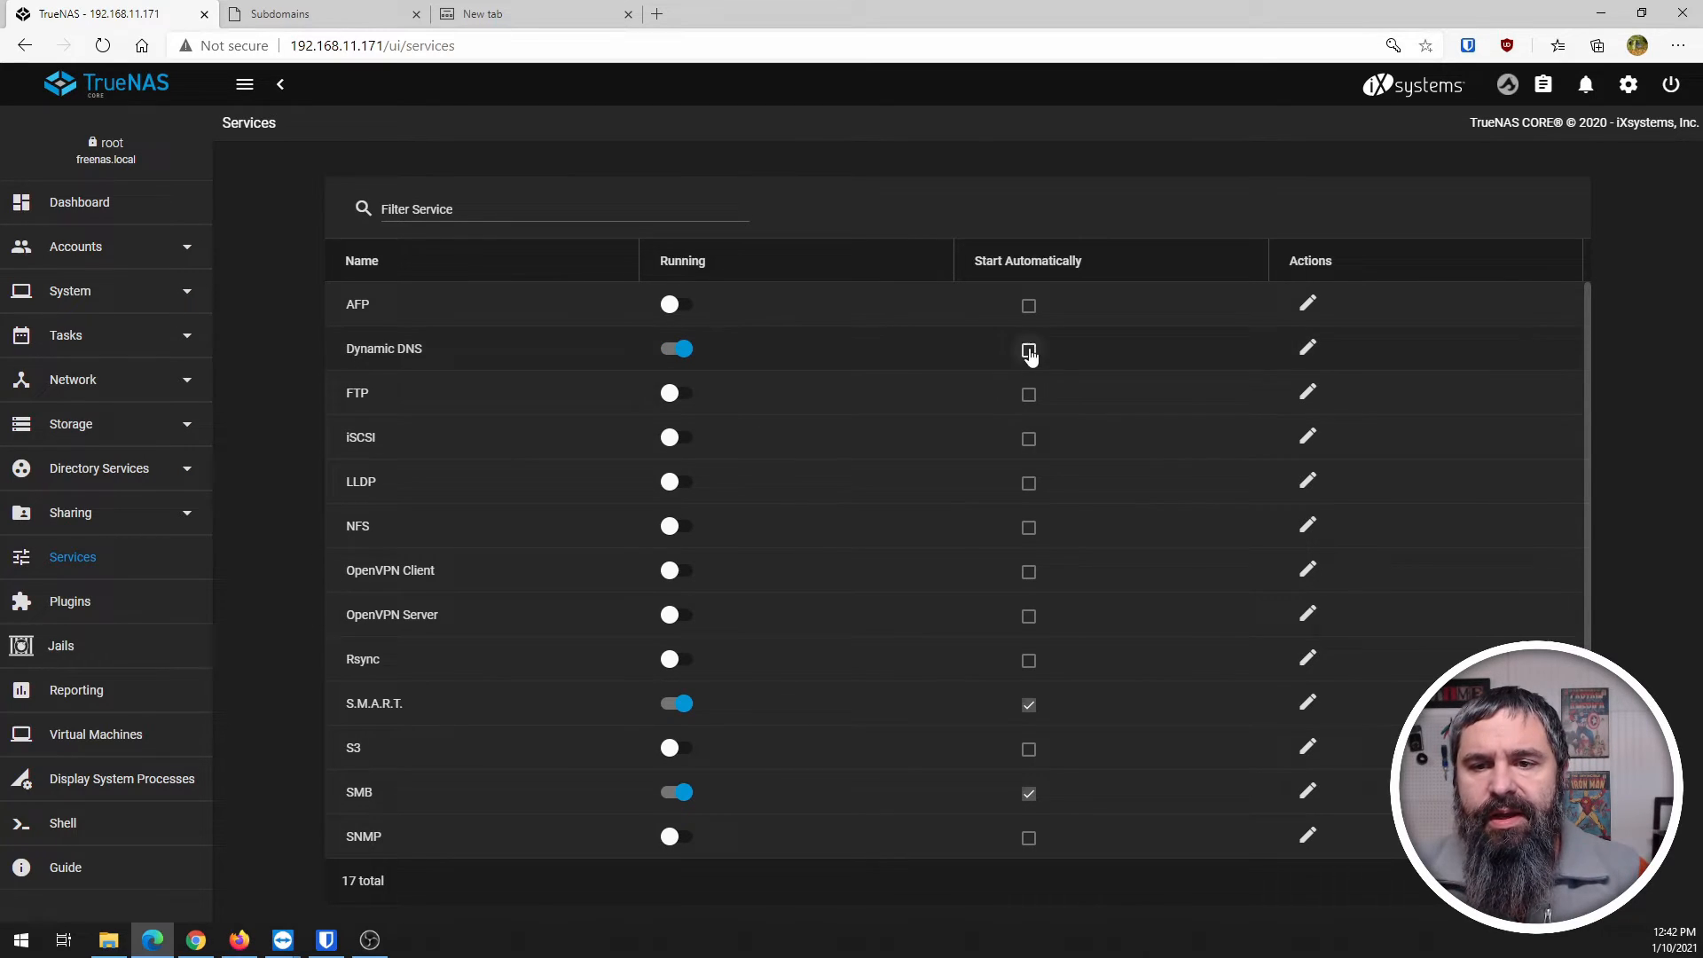
{"action": "left_click", "coordinate": [1028, 350]}
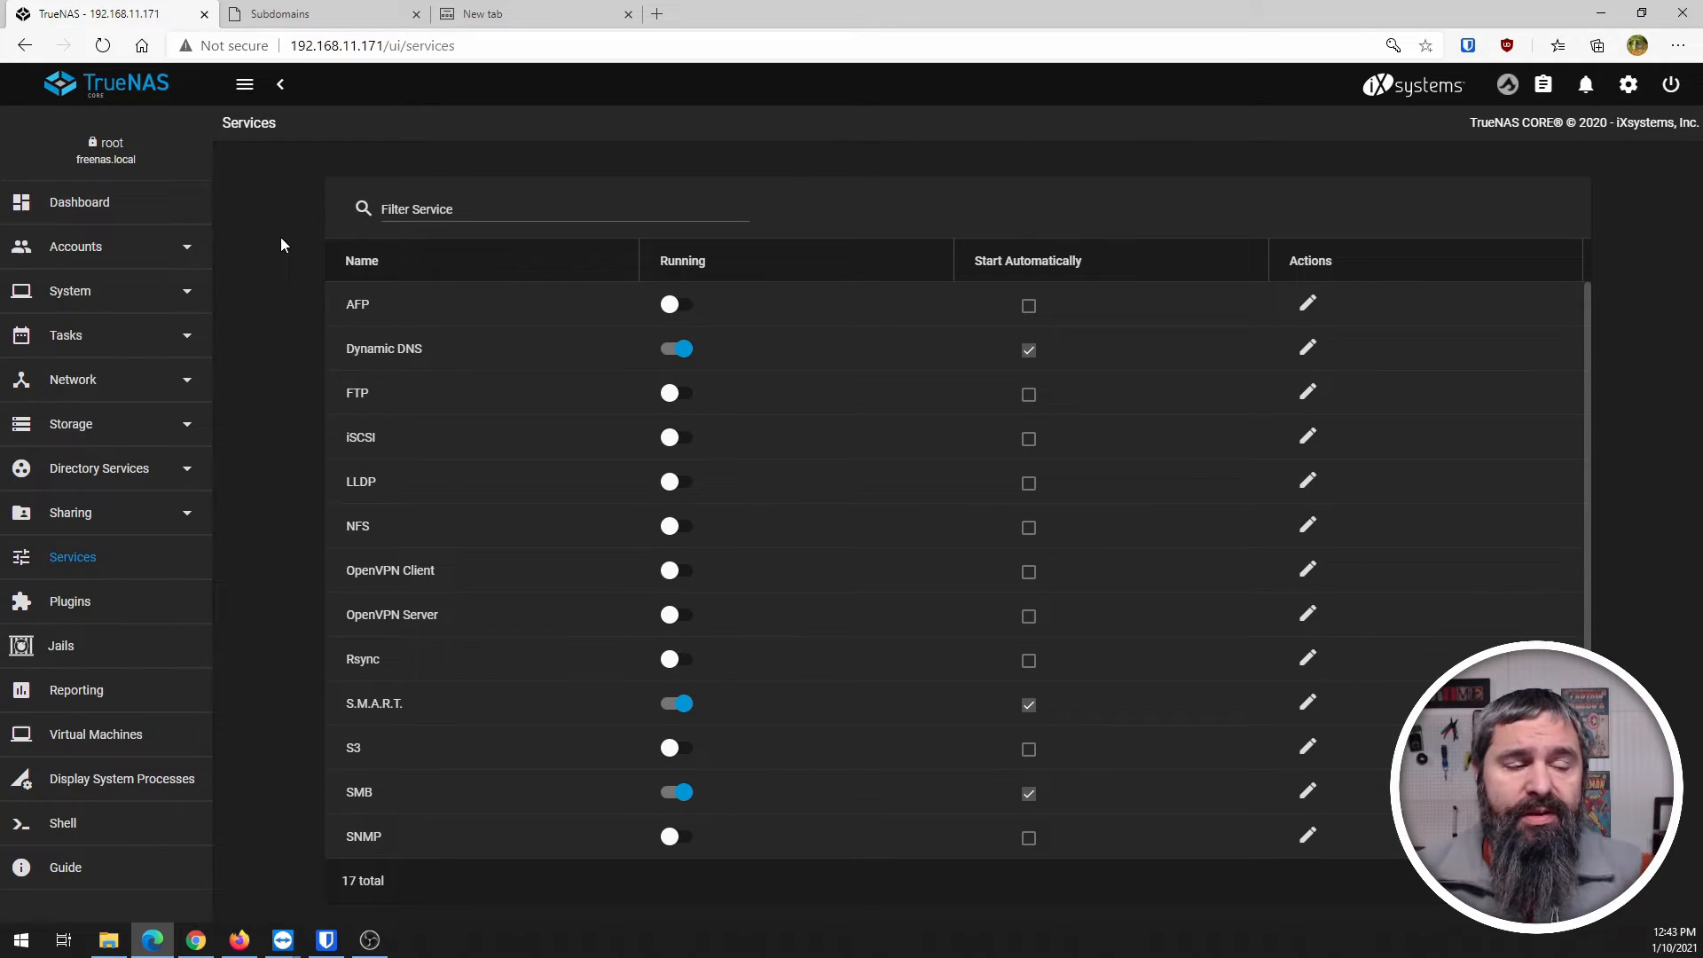
{"action": "mouse_move", "coordinate": [272, 292]}
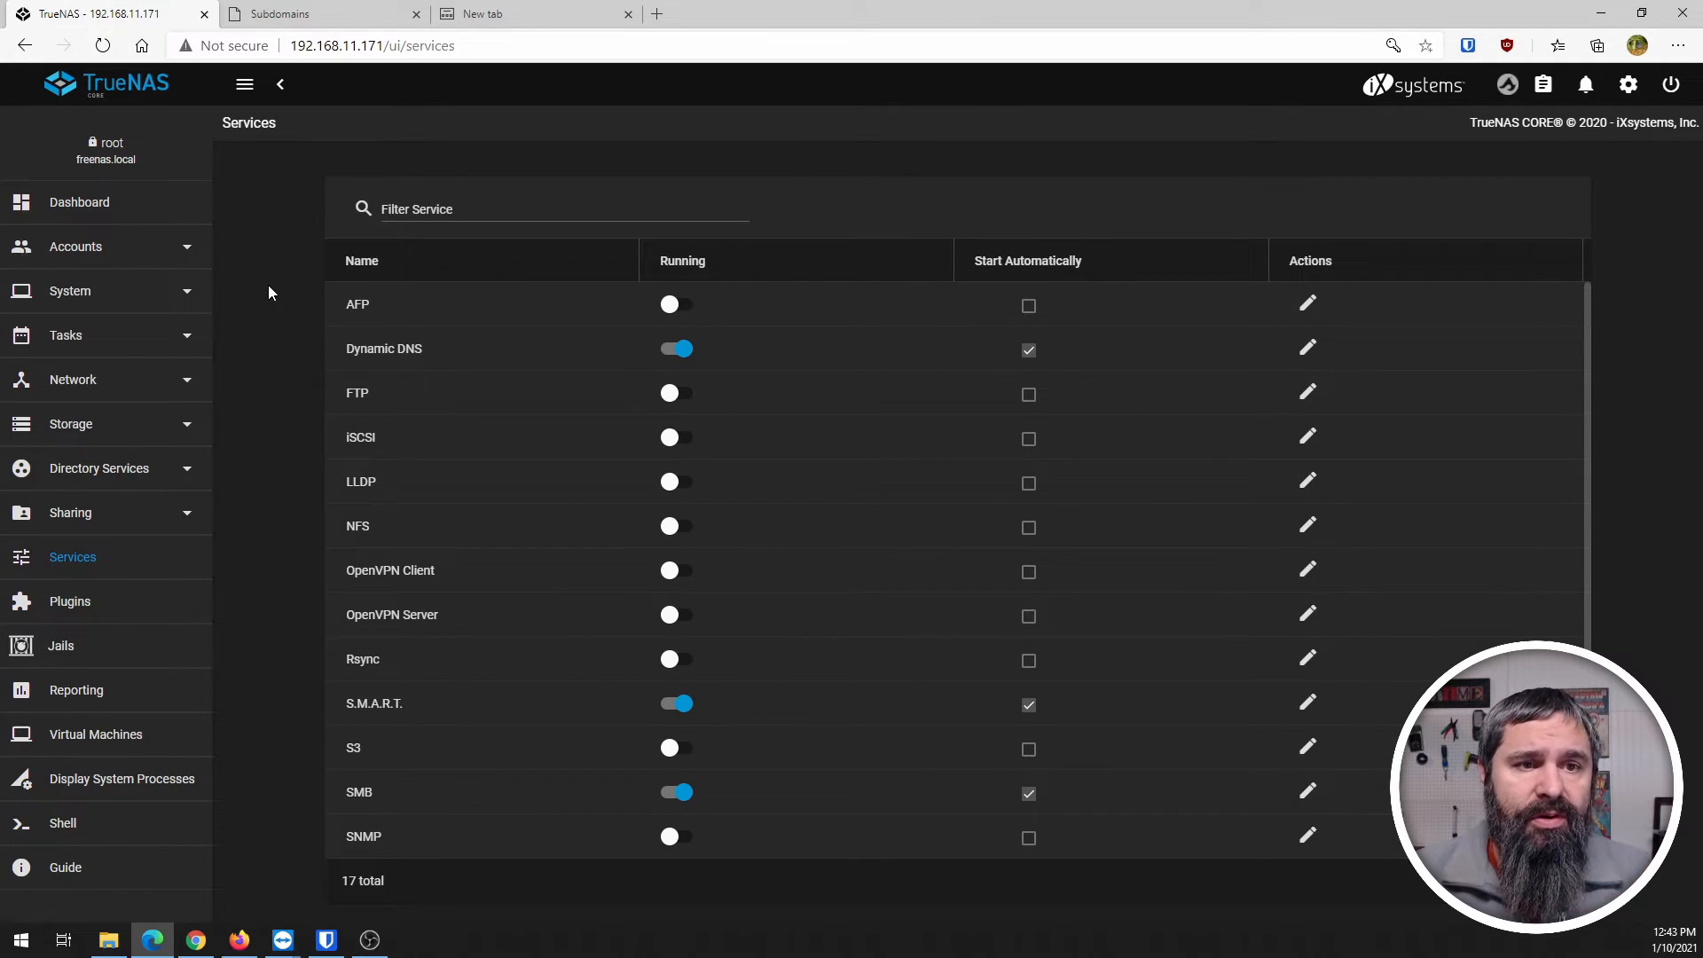
{"action": "left_click", "coordinate": [295, 15]}
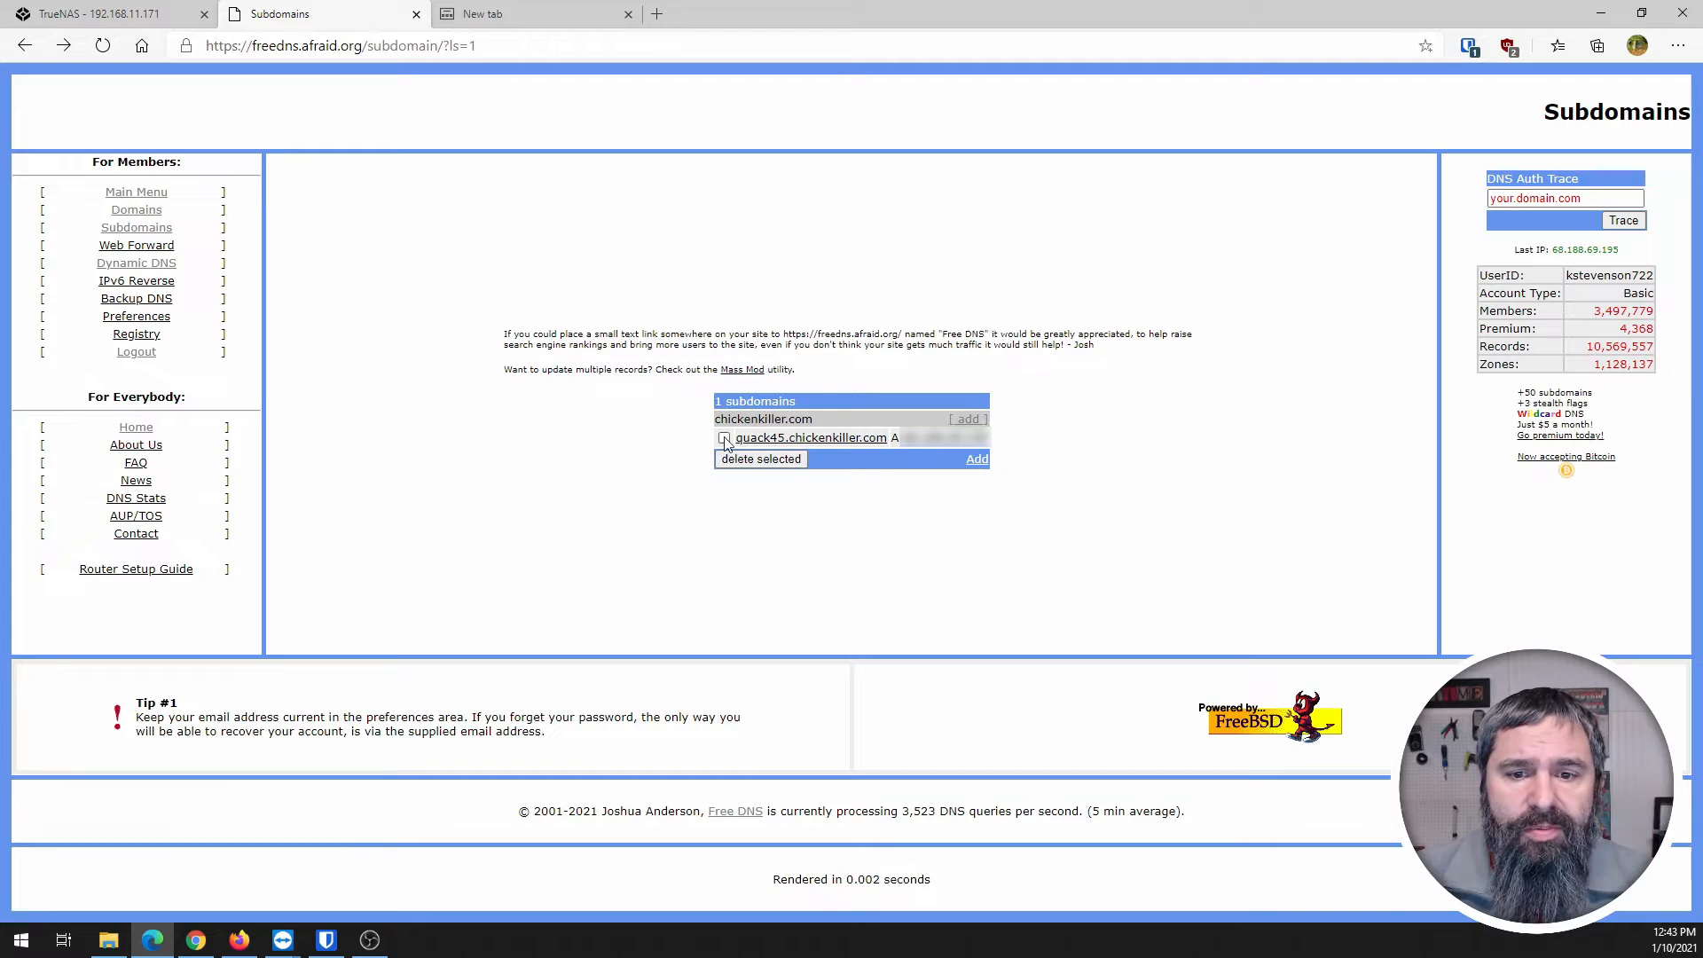
{"action": "mouse_move", "coordinate": [891, 447]}
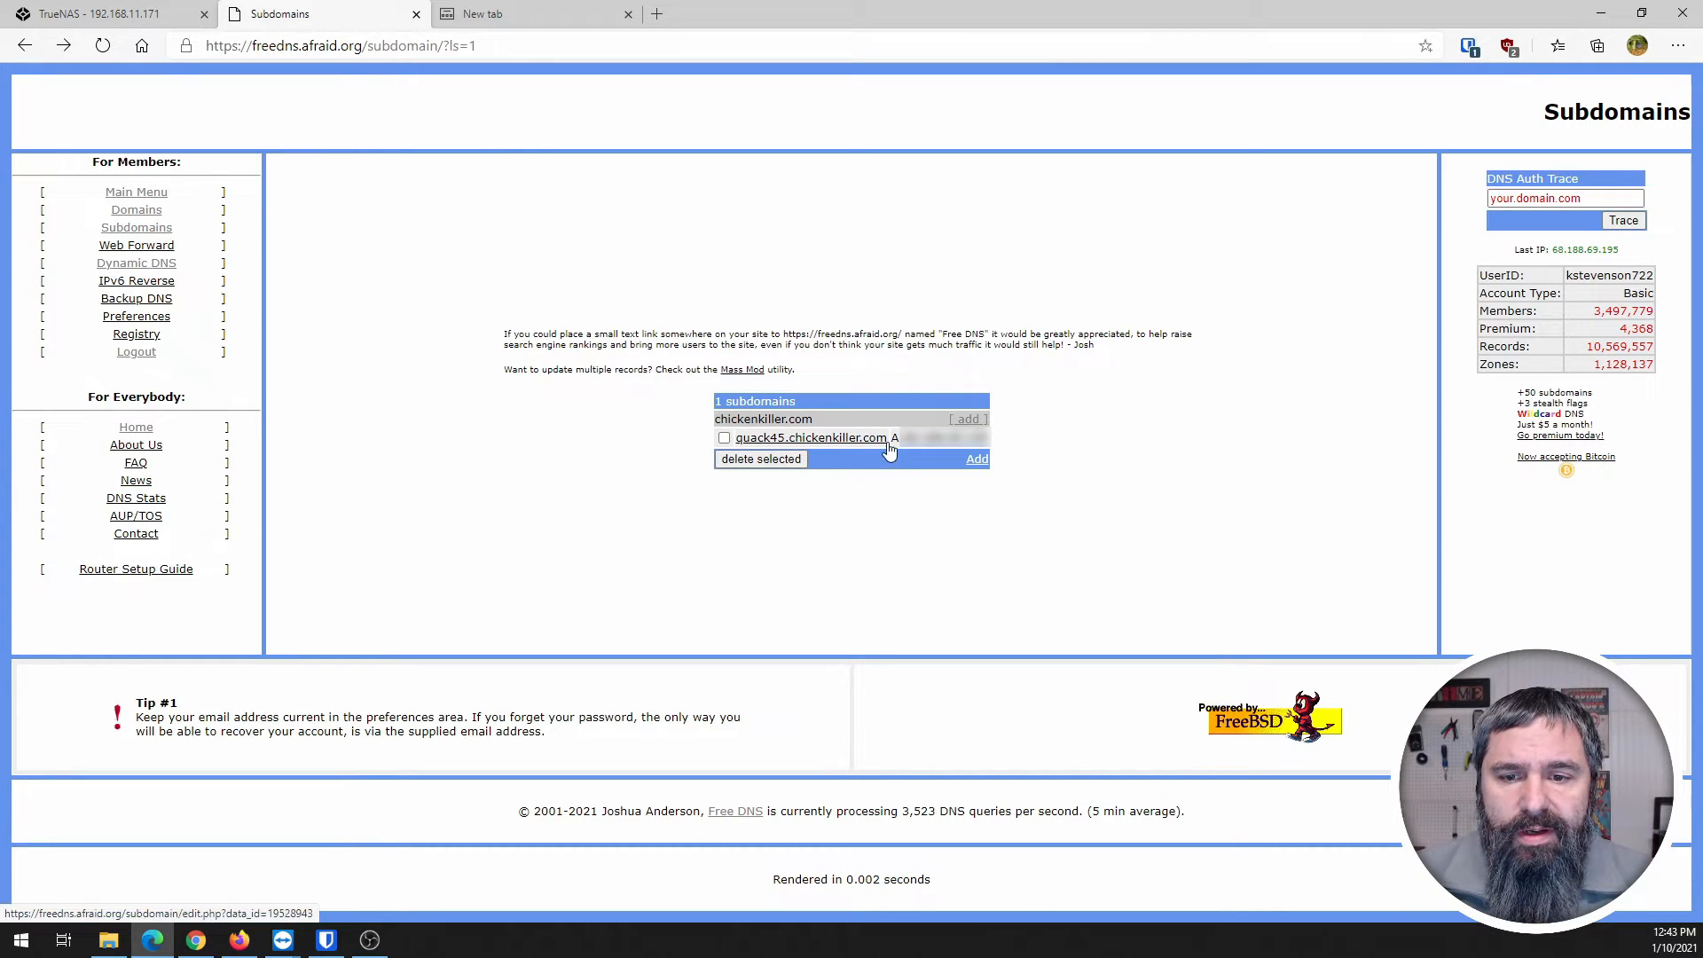
{"action": "mouse_move", "coordinate": [637, 436]}
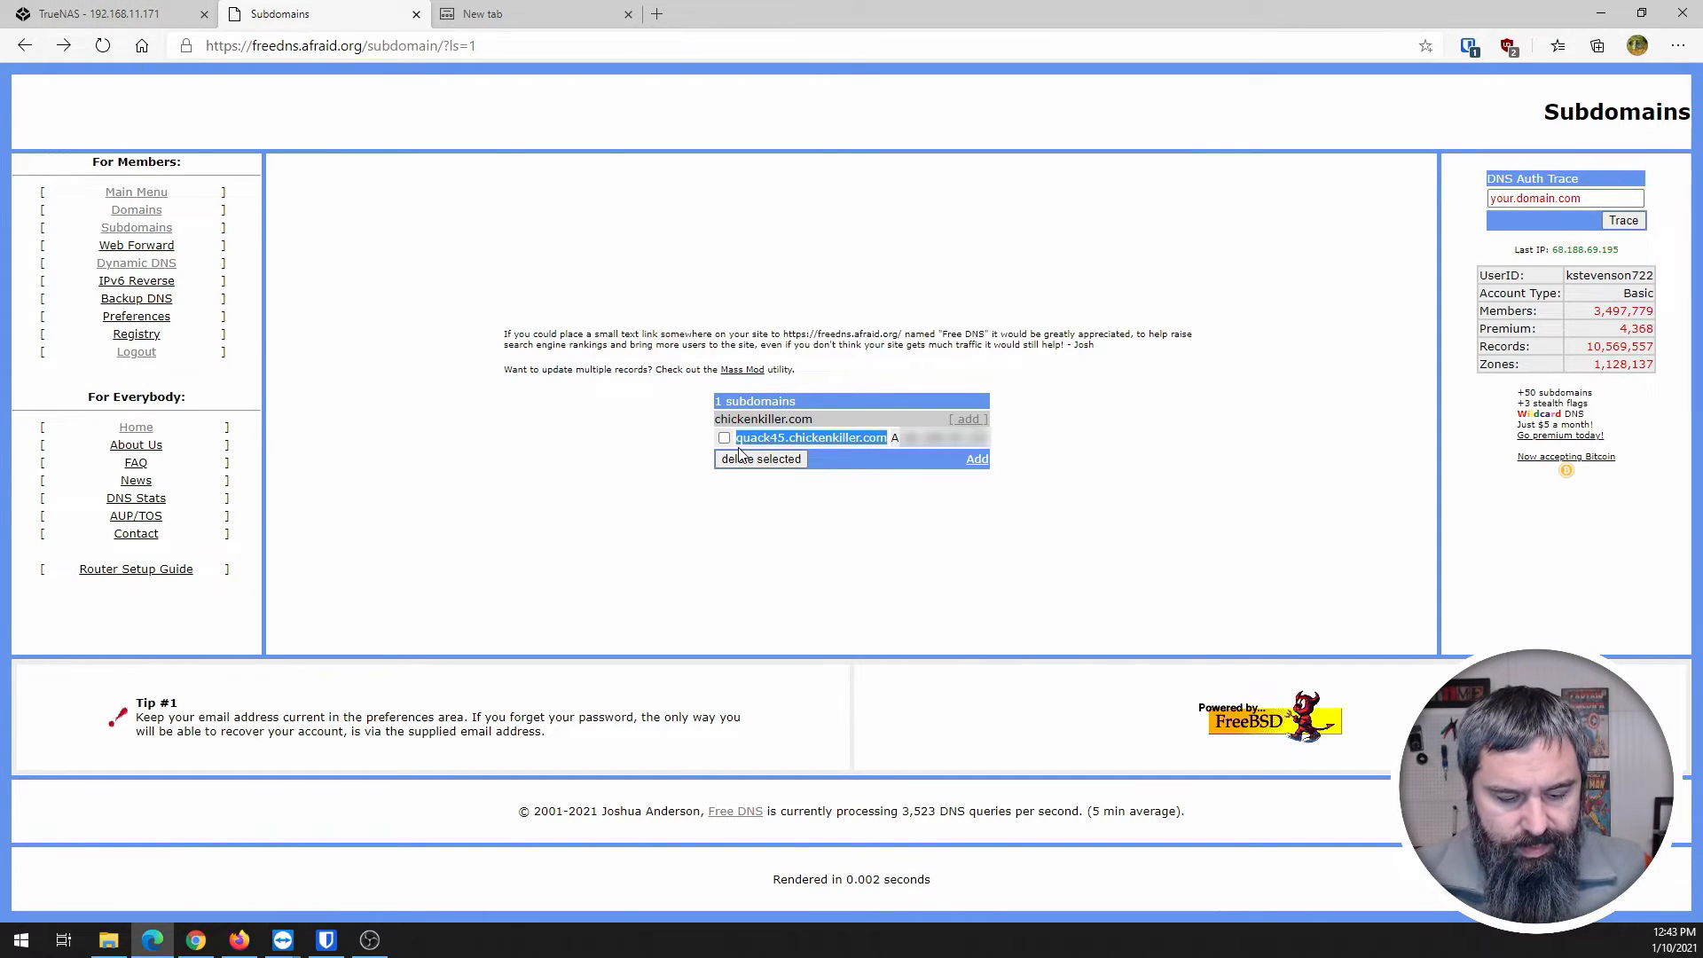
{"action": "left_click", "coordinate": [488, 14]}
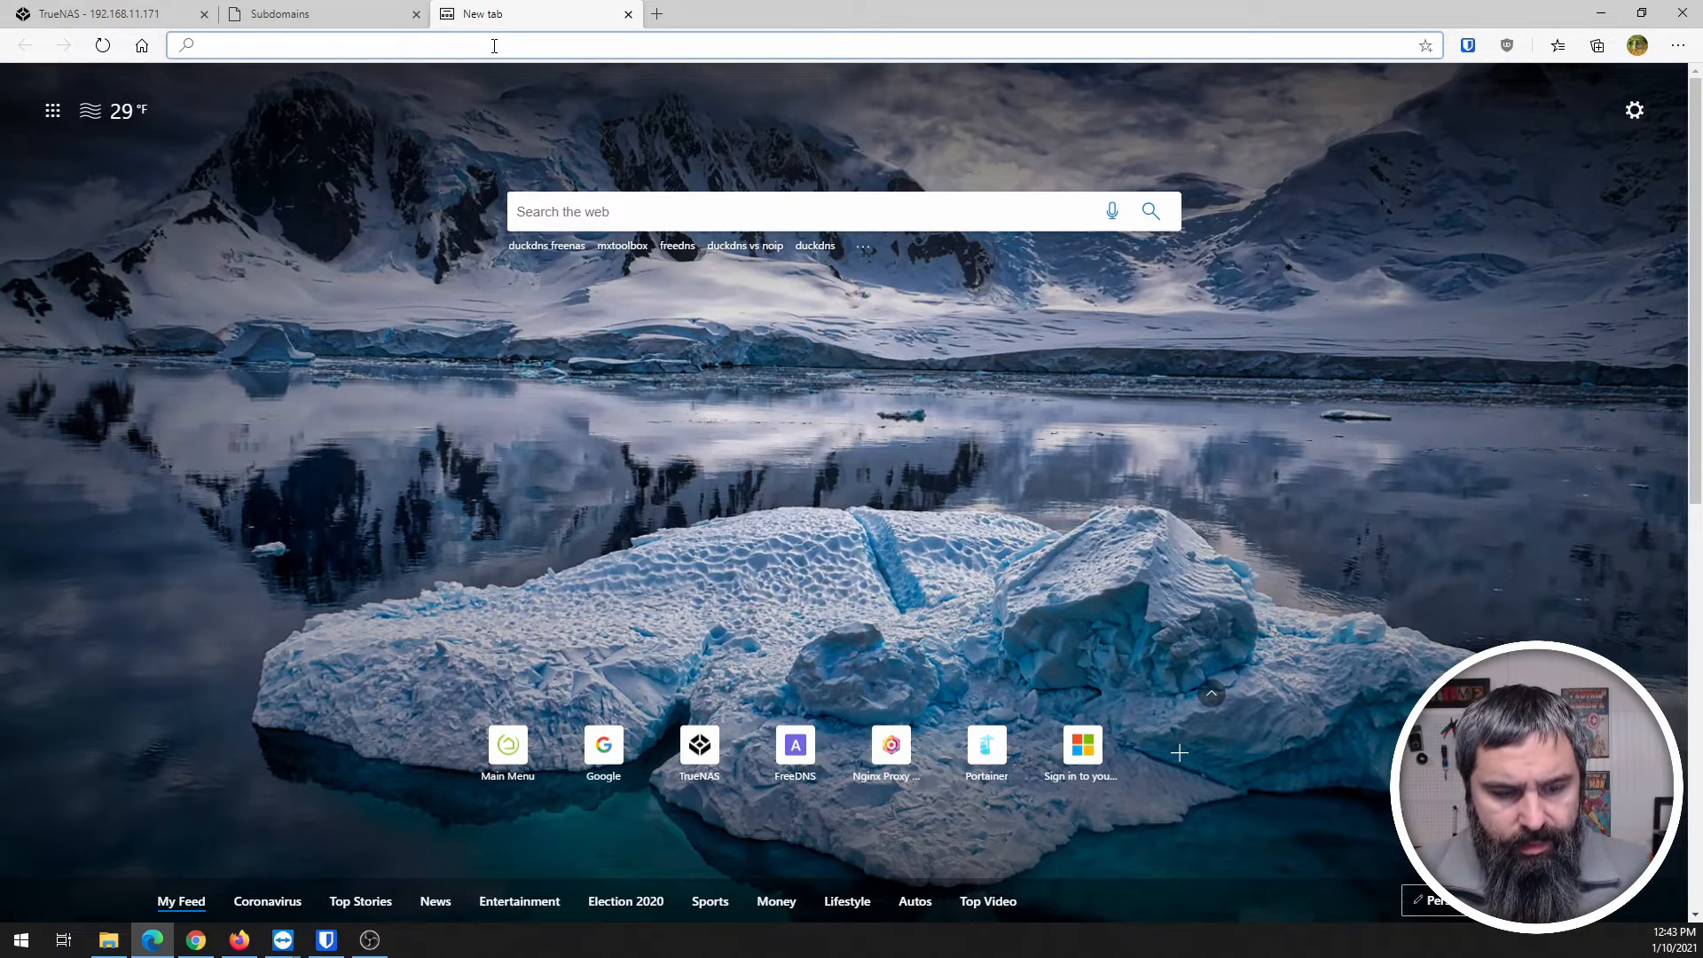
{"action": "type", "text": "https://quack45.chickenkiller.com:4433"}
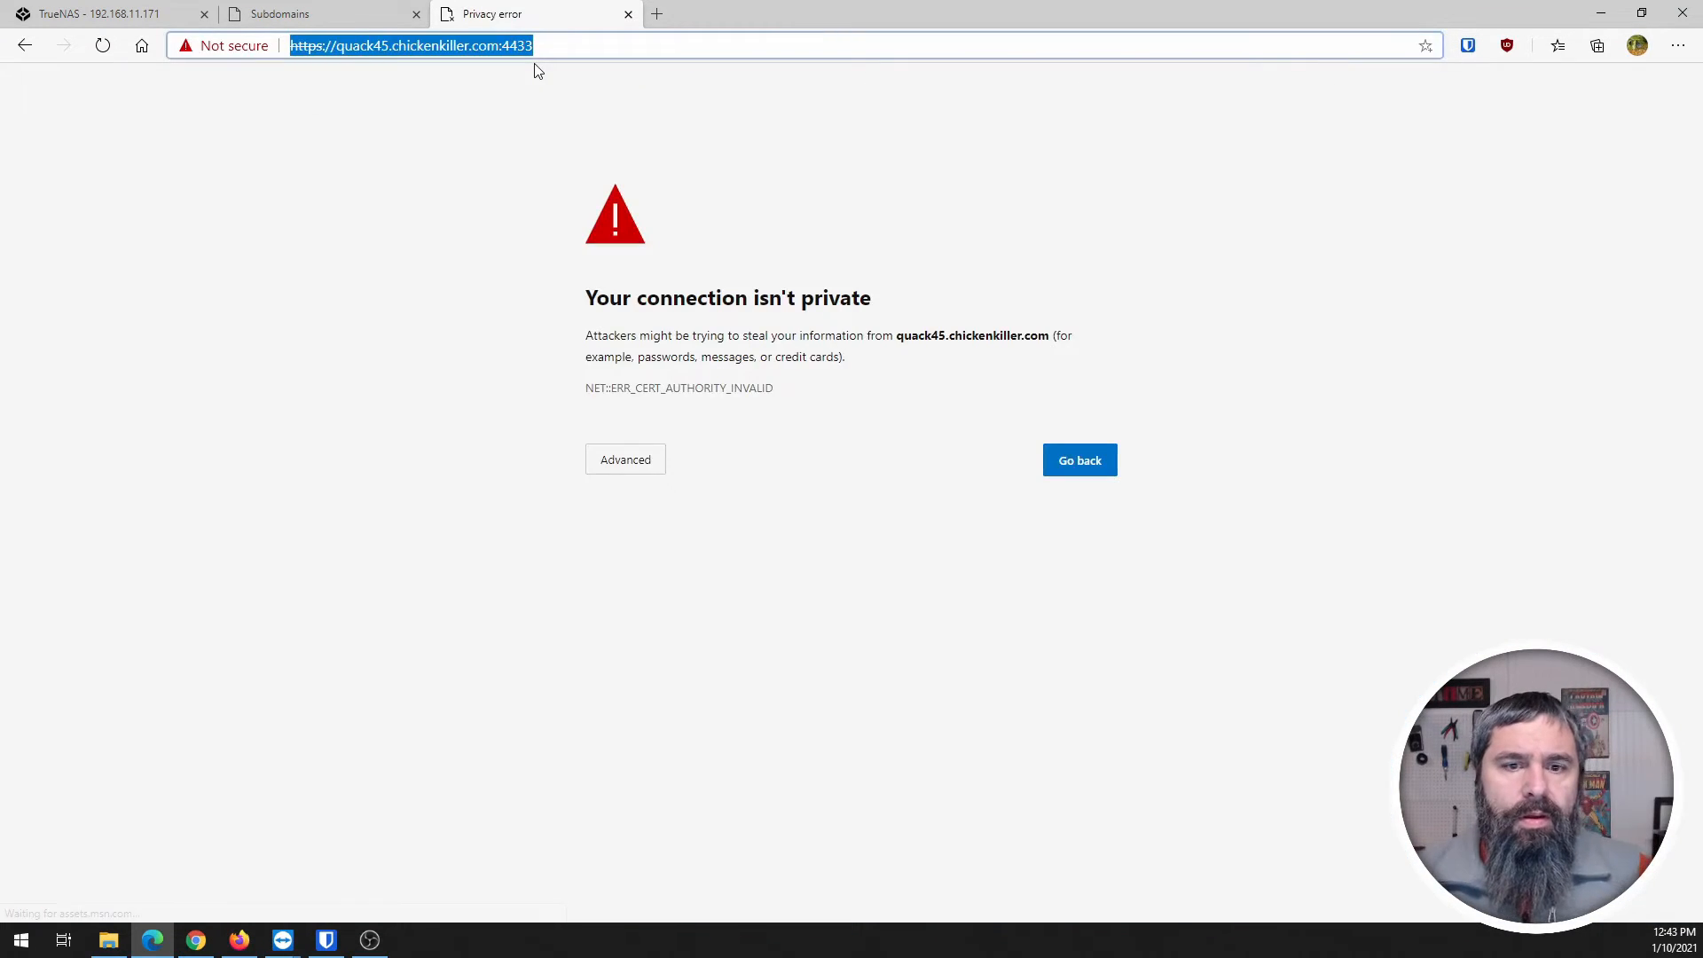
{"action": "mouse_move", "coordinate": [547, 504]}
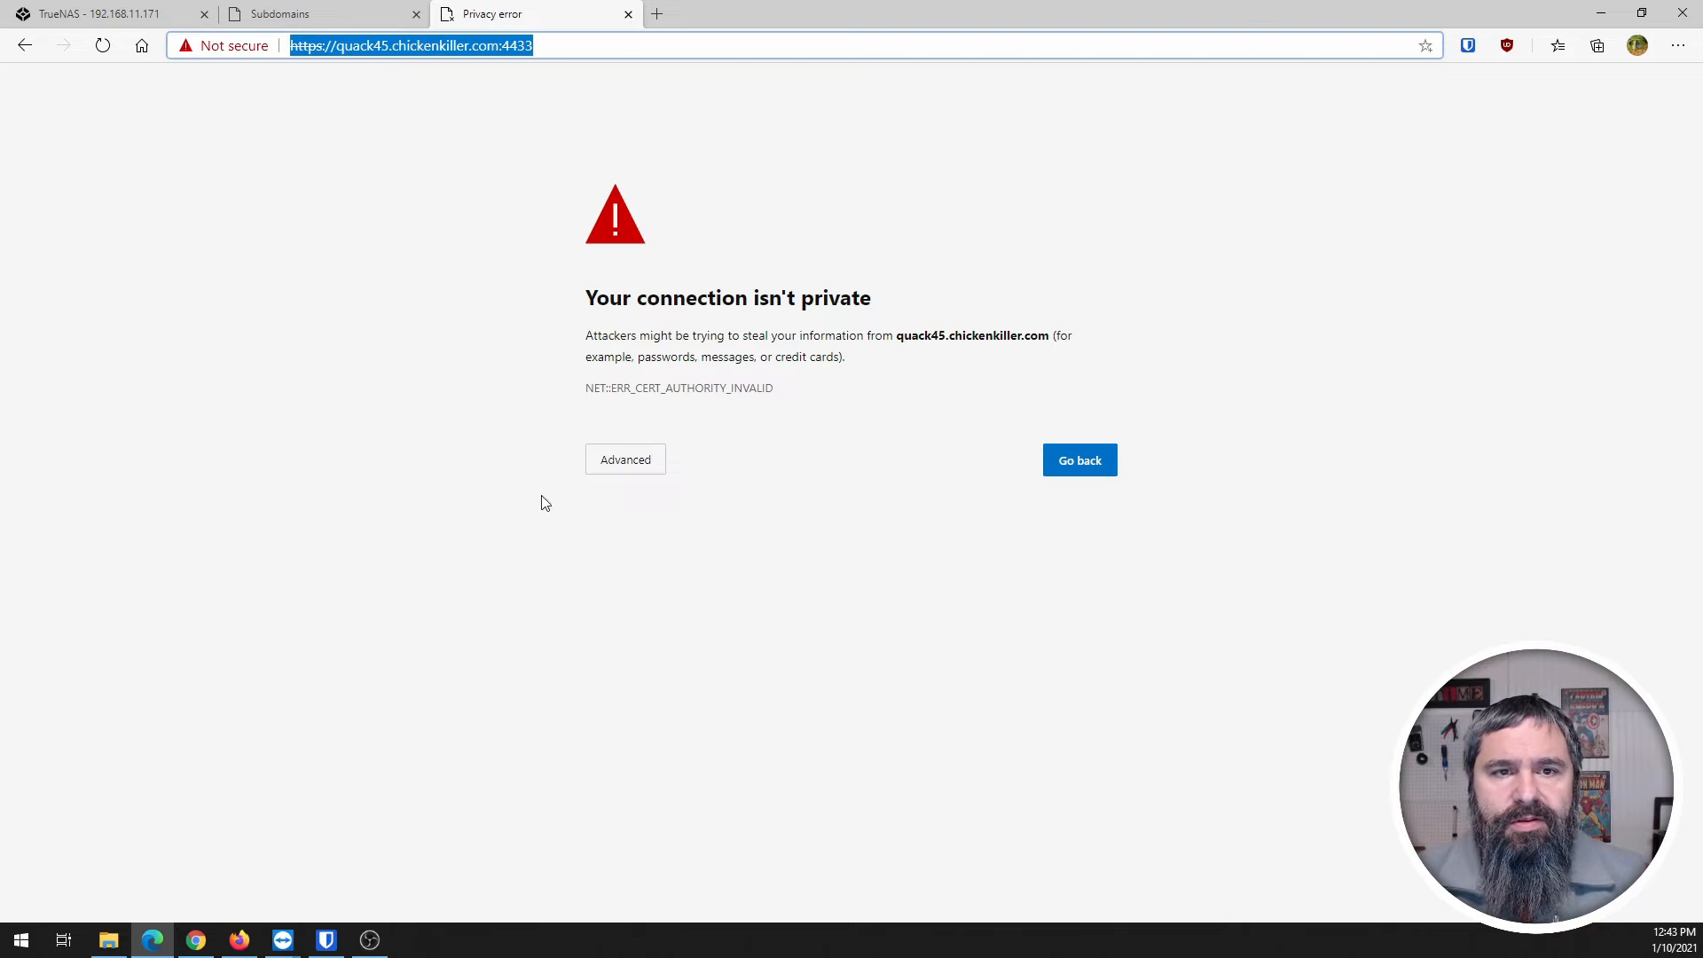